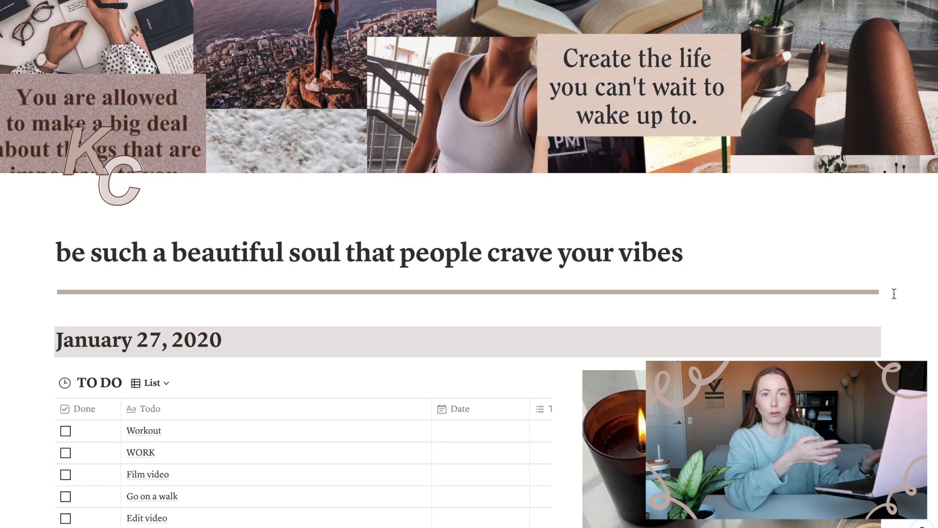
mouse_move(533, 135)
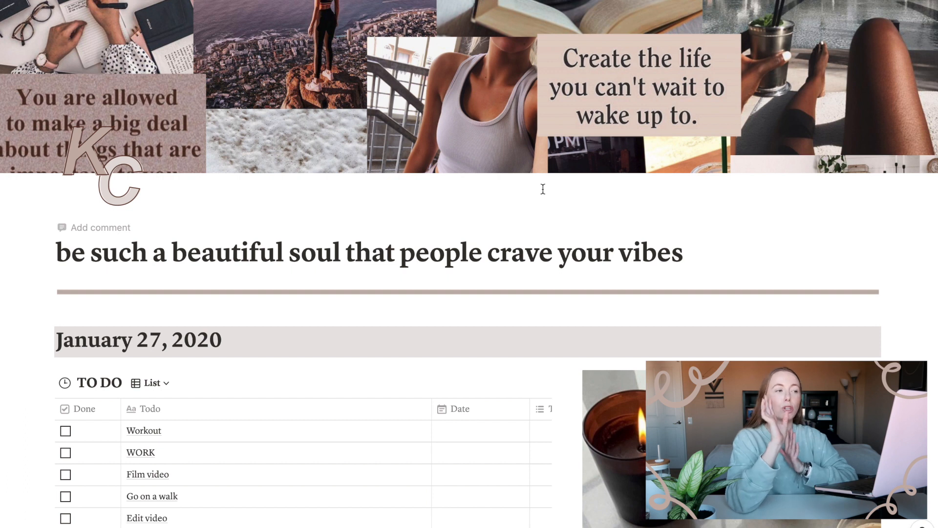
mouse_move(331, 156)
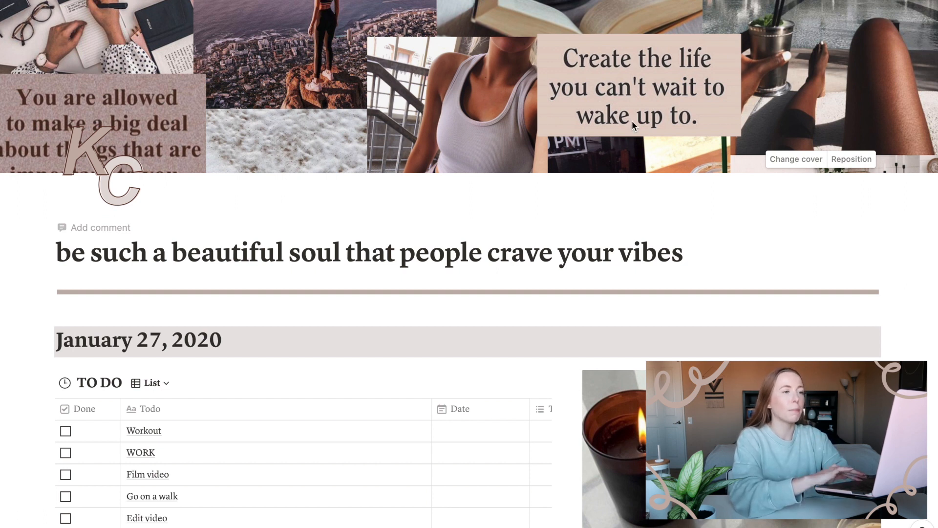
mouse_move(728, 172)
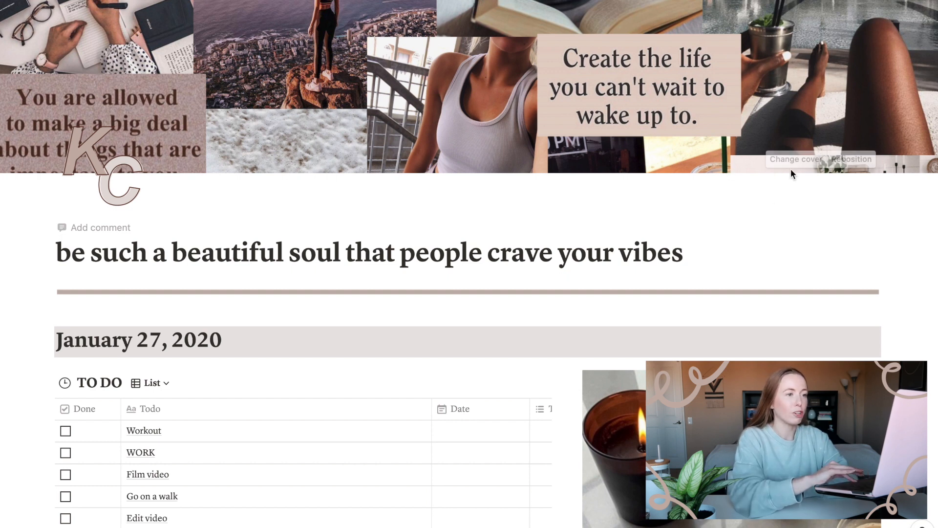
- Browse the page icon's Upload an image option and pick a file from the file browser
left_click(790, 160)
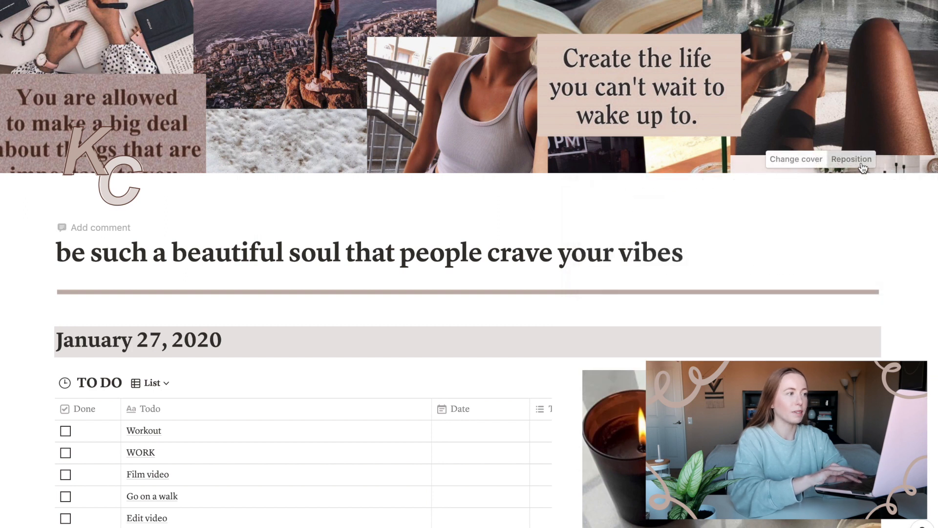
left_click(850, 160)
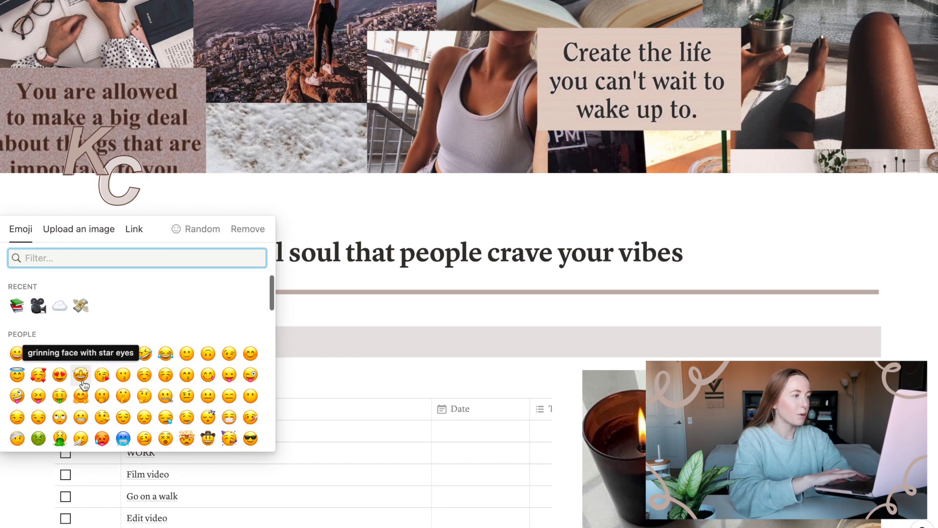
left_click(78, 229)
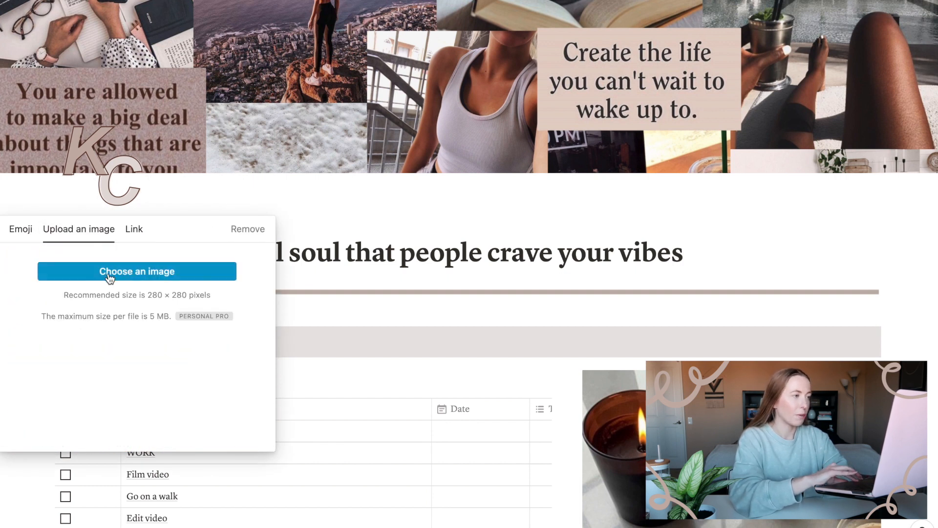
left_click(137, 271)
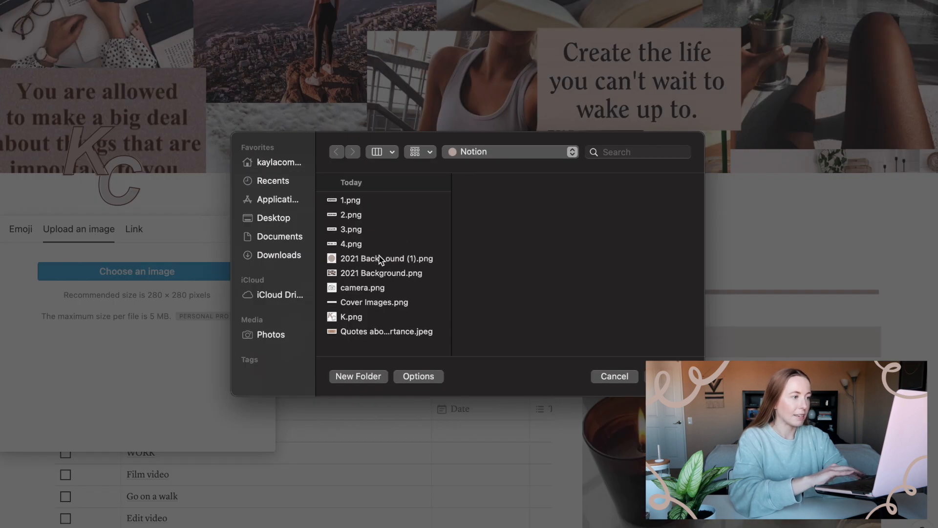
left_click(351, 319)
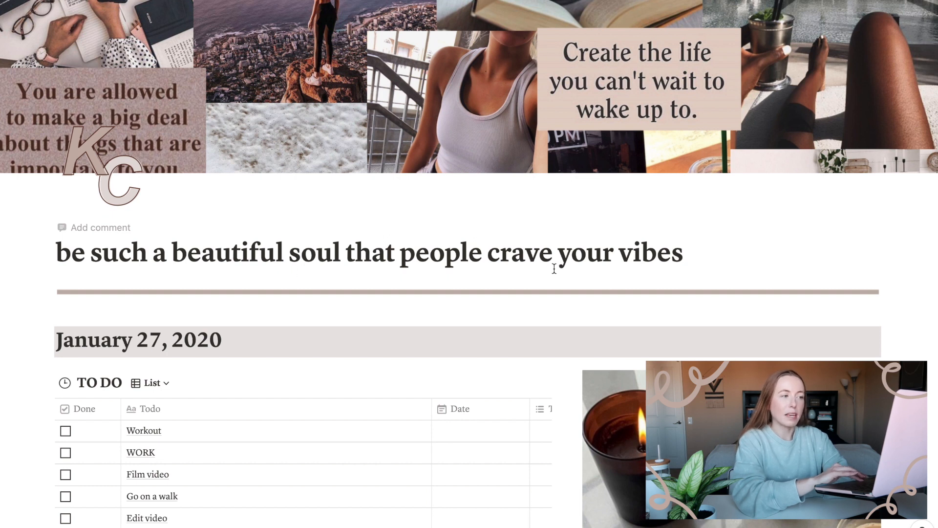
mouse_move(722, 248)
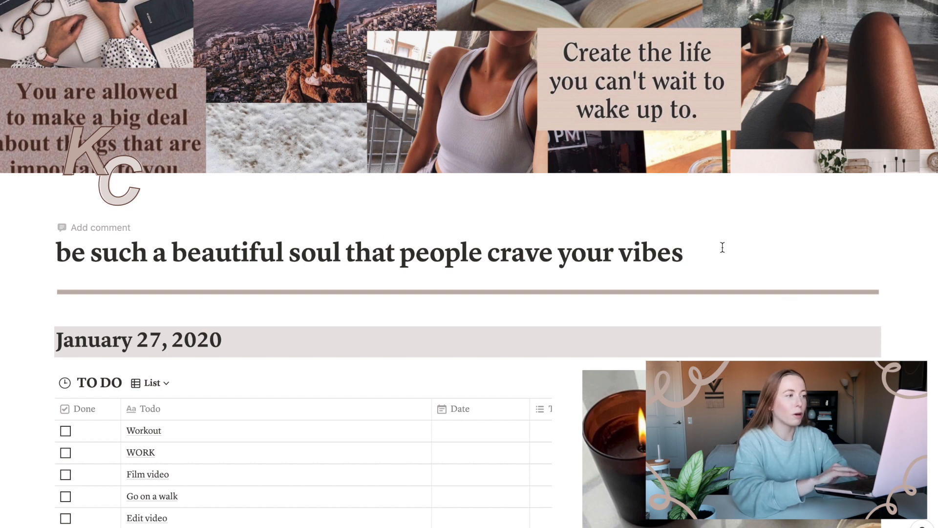
mouse_move(507, 258)
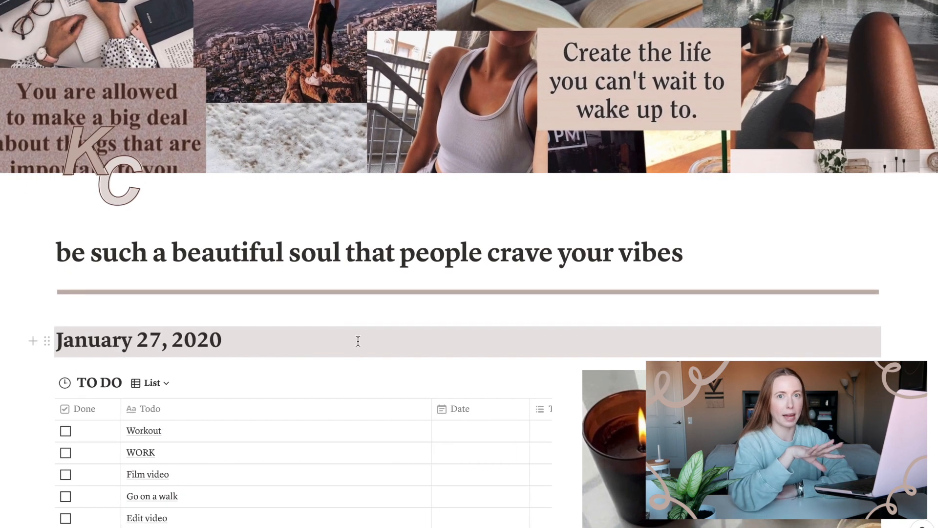
- Browse the January 27, 2020 heading's block menu and clear Workout, WORK and Film video to-dos
scroll("down", 3)
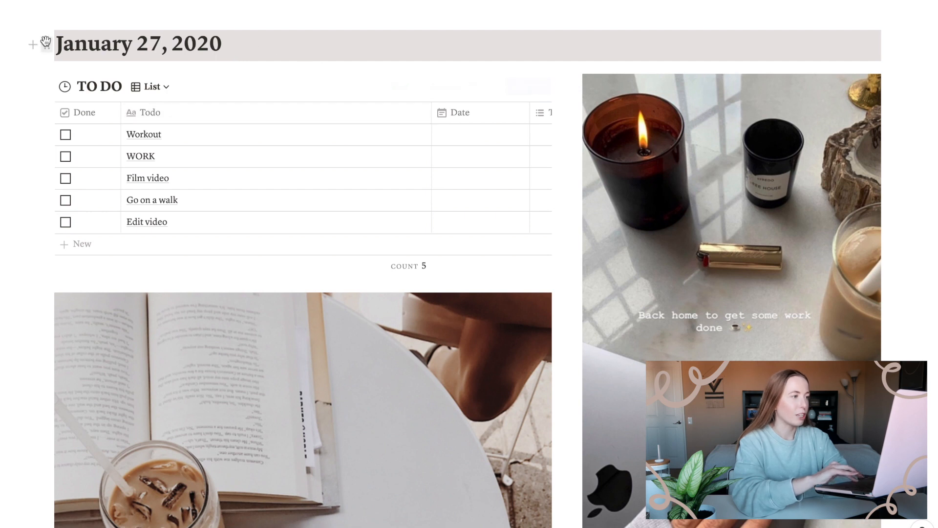
left_click(32, 183)
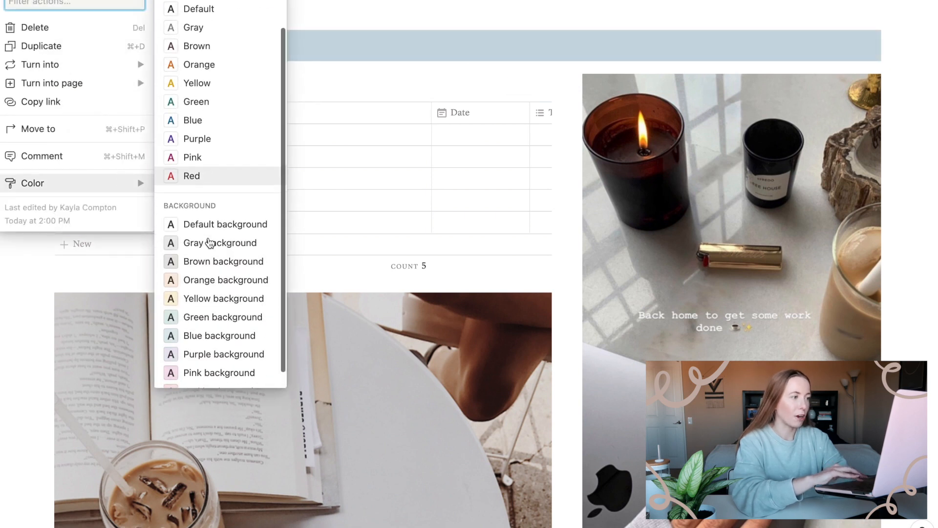
scroll("down", 3)
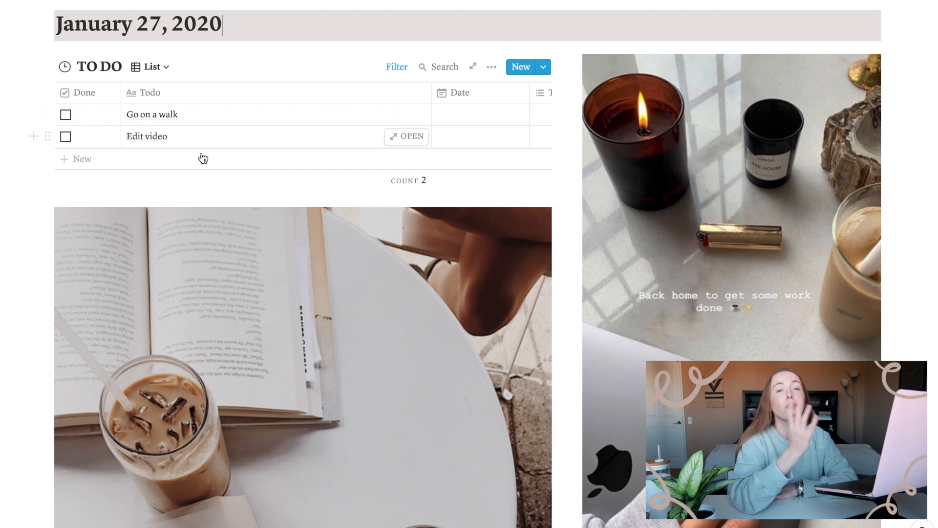
scroll("down", 3)
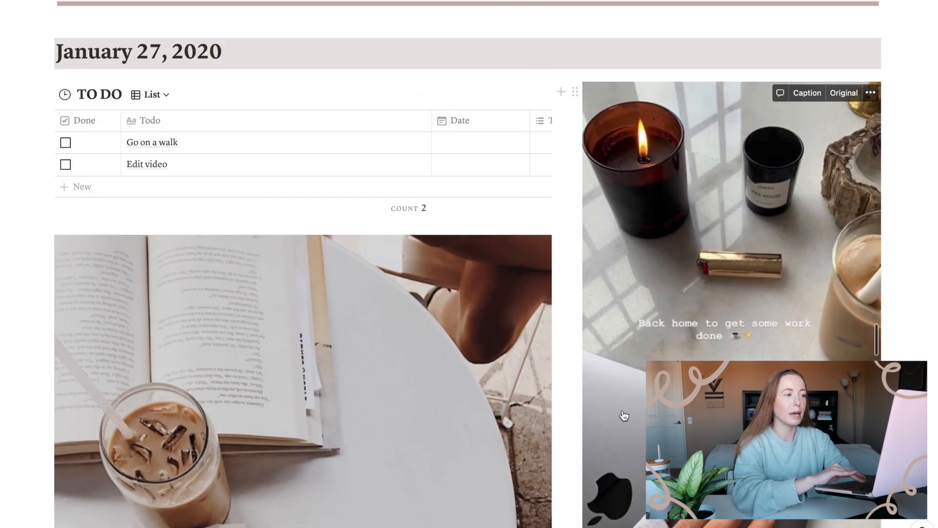
scroll("down", 3)
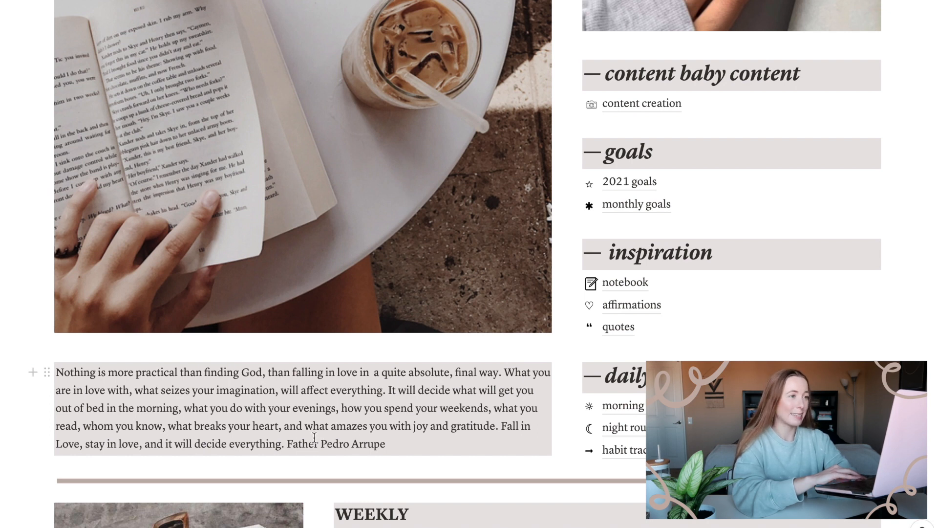
mouse_move(641, 103)
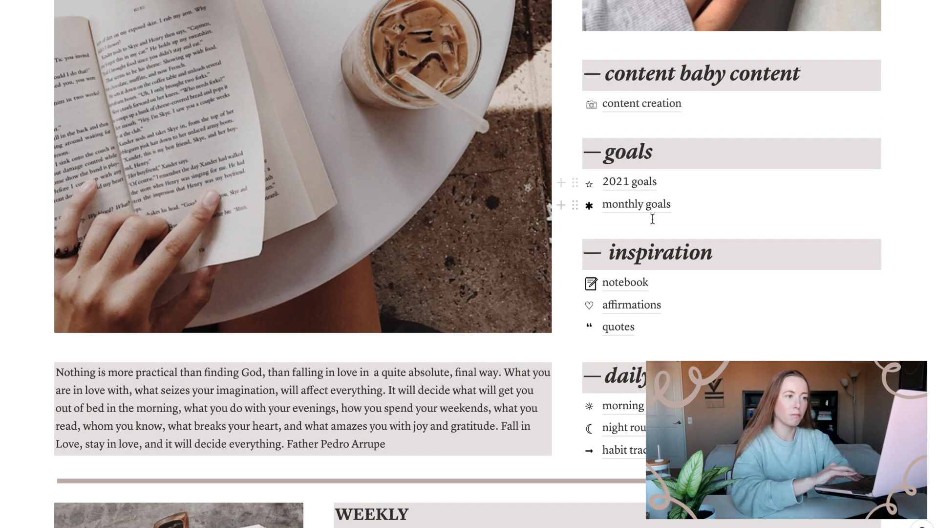
mouse_move(586, 299)
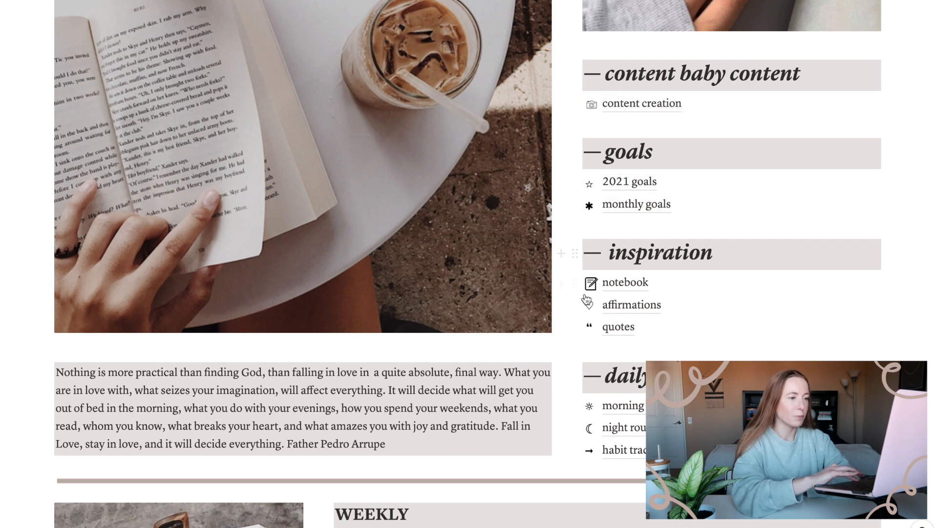
scroll("down", 3)
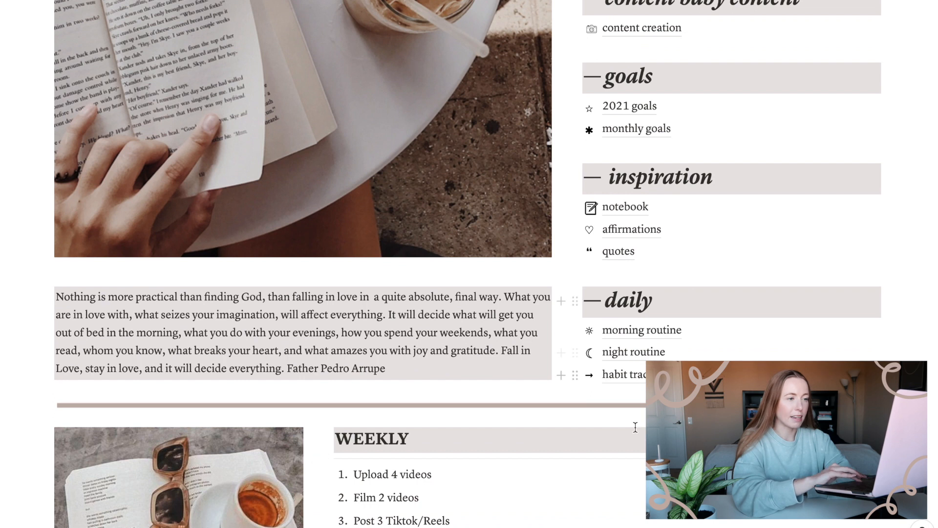
- Check off Wednesday's Workout task in the weekly planner's day-by-day lists
scroll("down", 3)
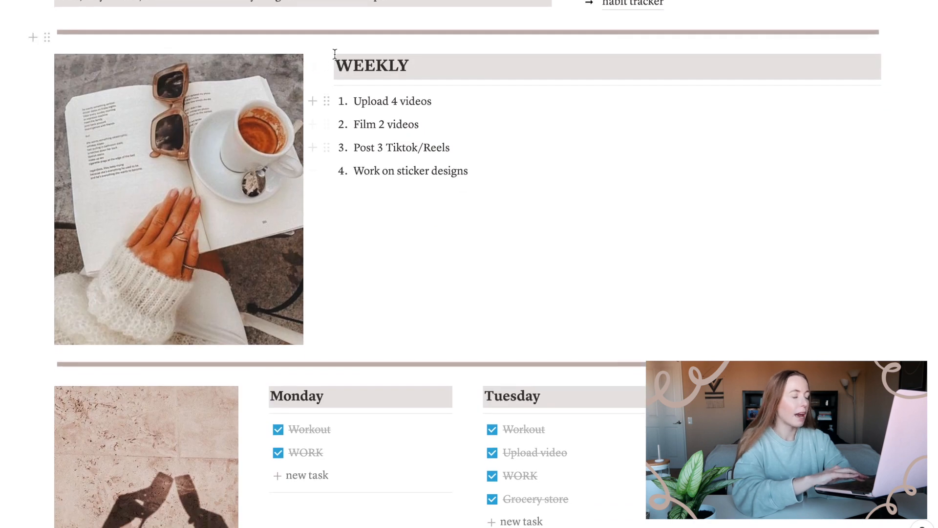
mouse_move(421, 253)
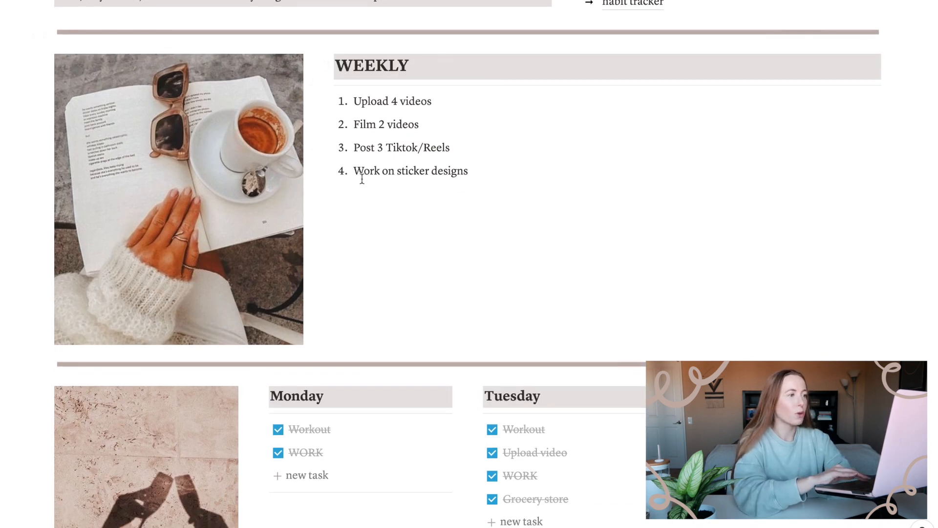
scroll("down", 3)
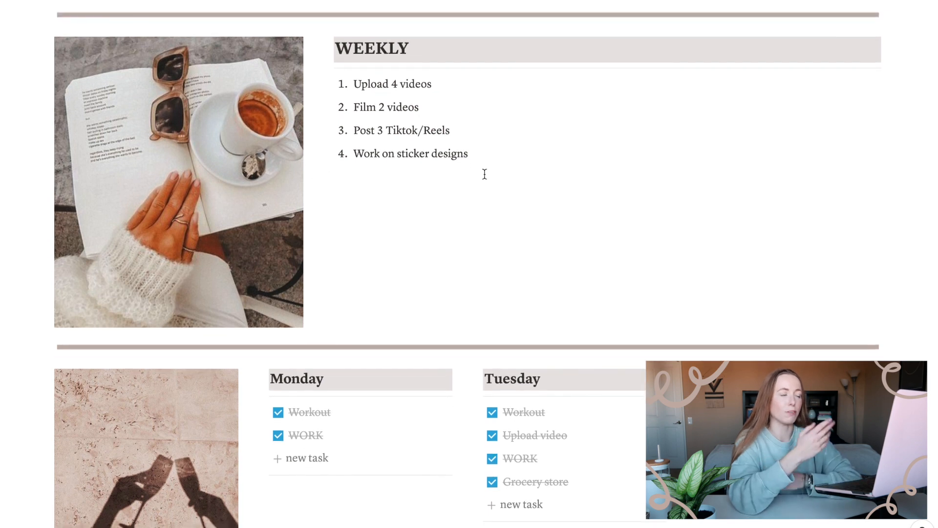
scroll("down", 3)
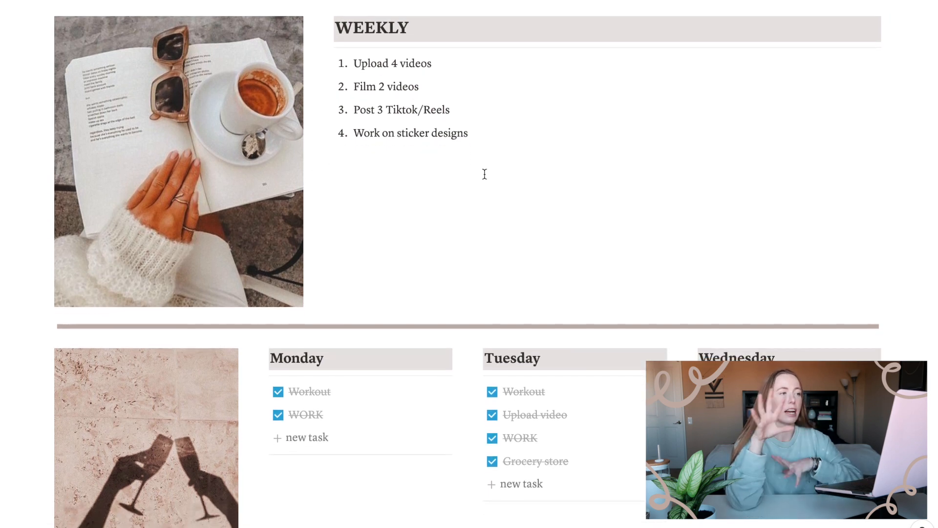
scroll("down", 3)
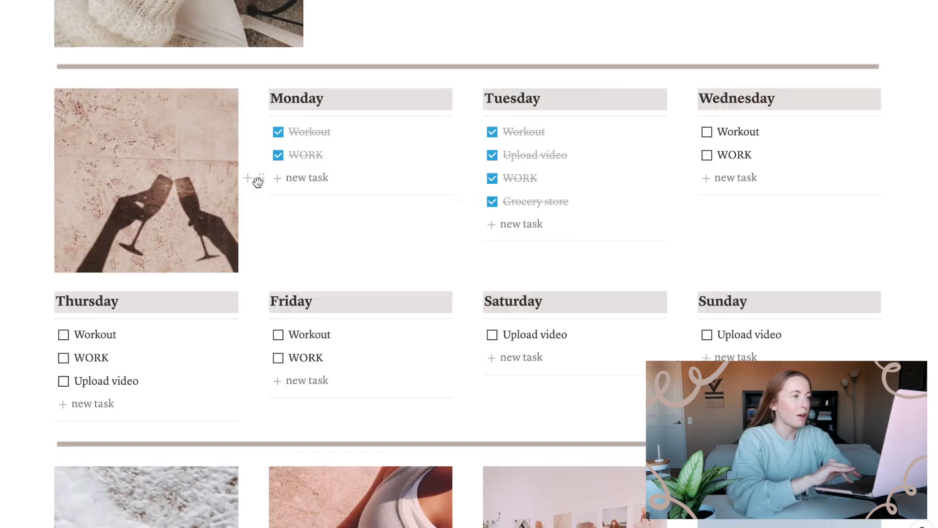
mouse_move(857, 152)
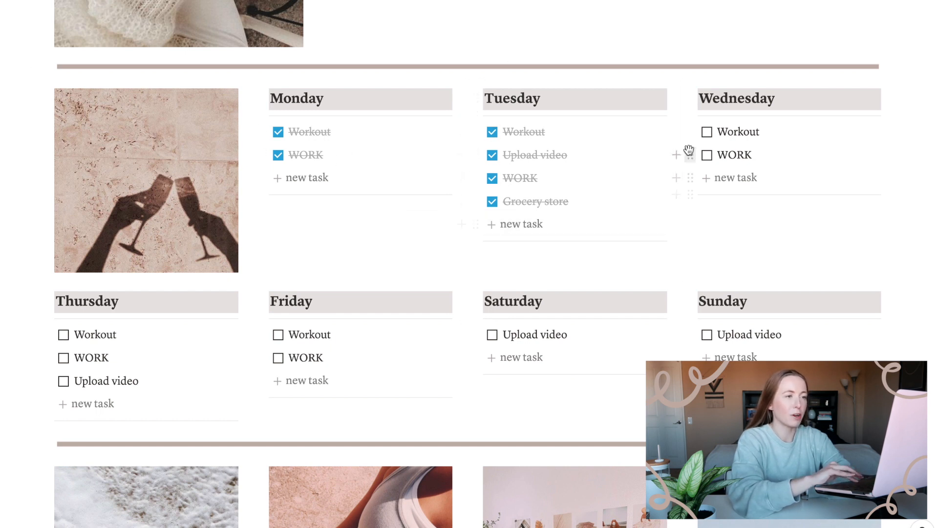
left_click(706, 132)
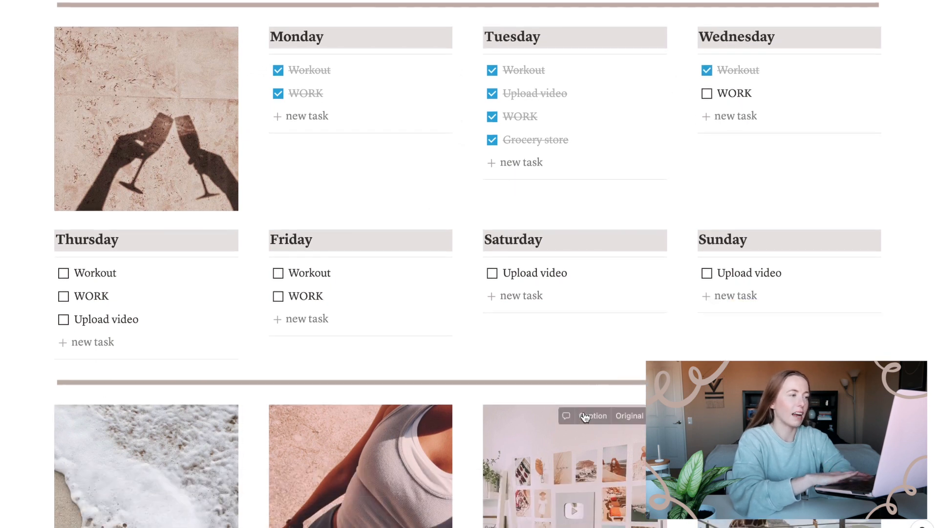
scroll("down", 3)
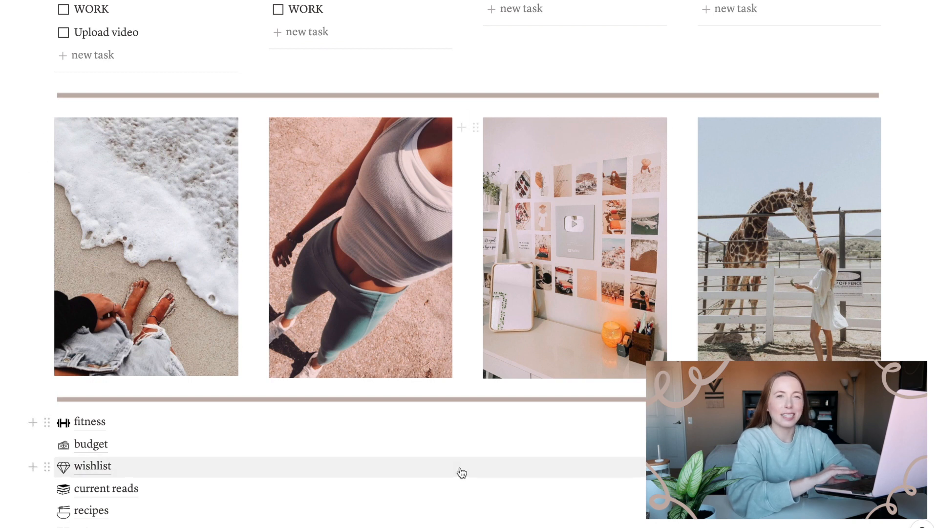
scroll("down", 3)
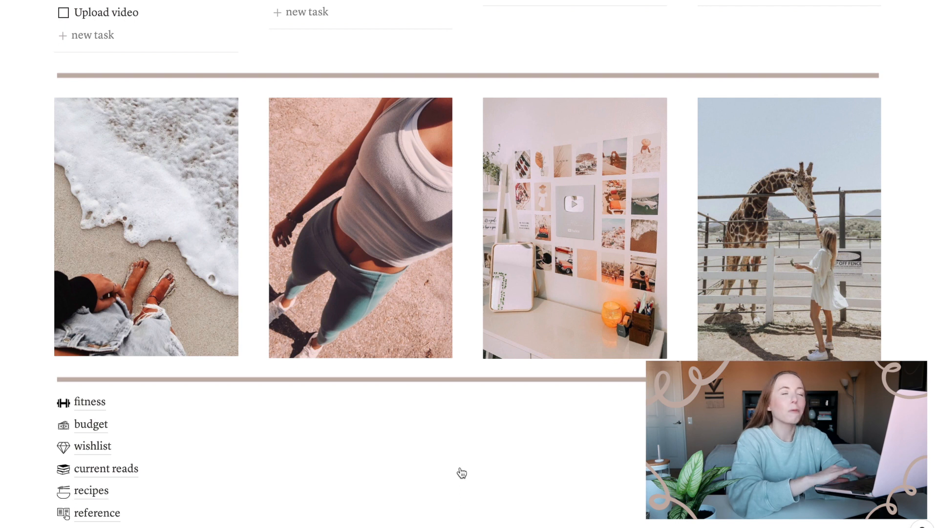
scroll("down", 3)
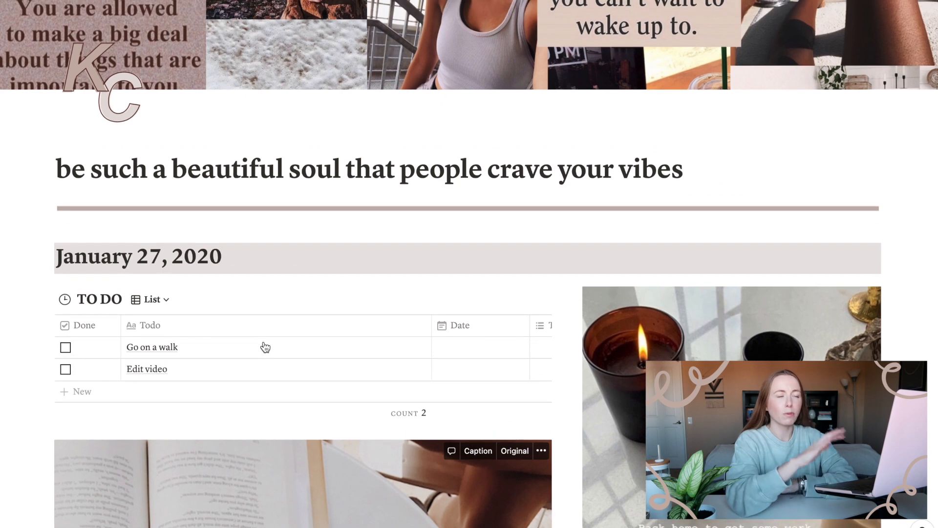
scroll("down", 3)
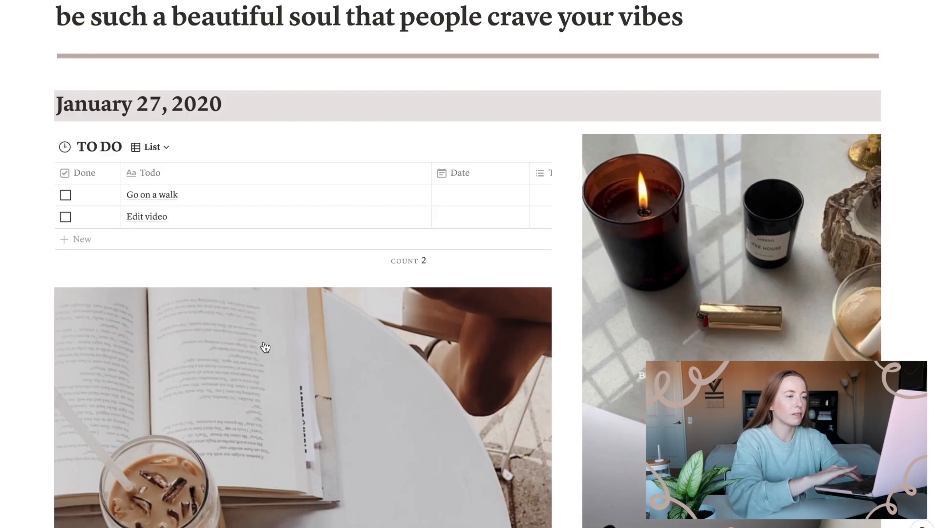
scroll("down", 3)
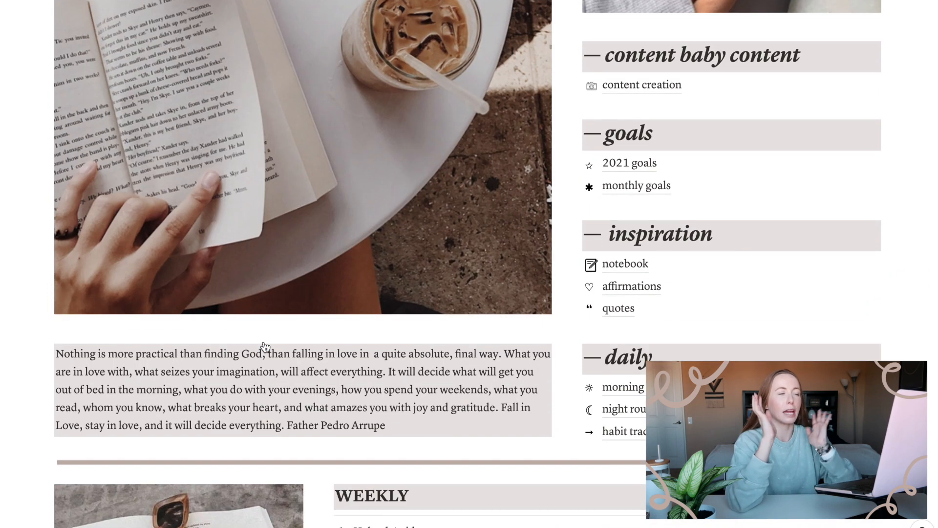
scroll("down", 3)
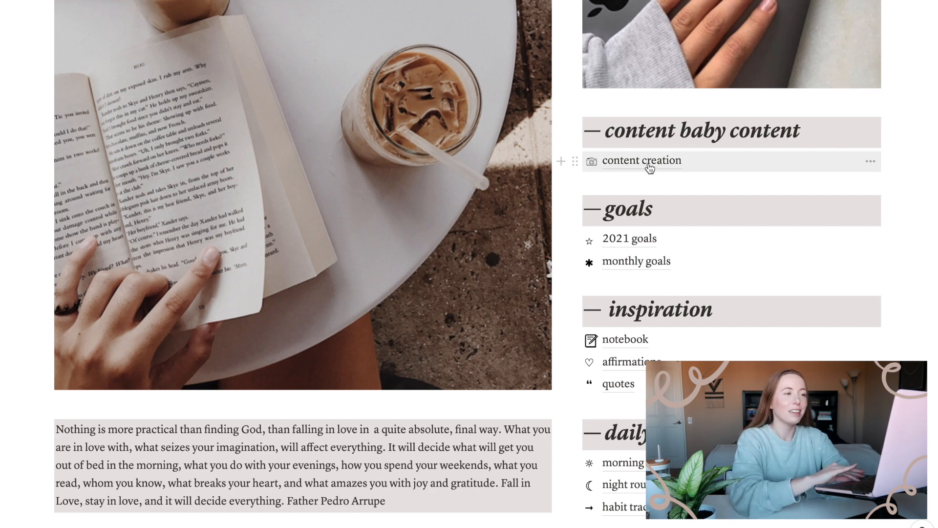
- Enter the content creation page and browse Change cover > Upload, backing out without changing the cover
left_click(641, 160)
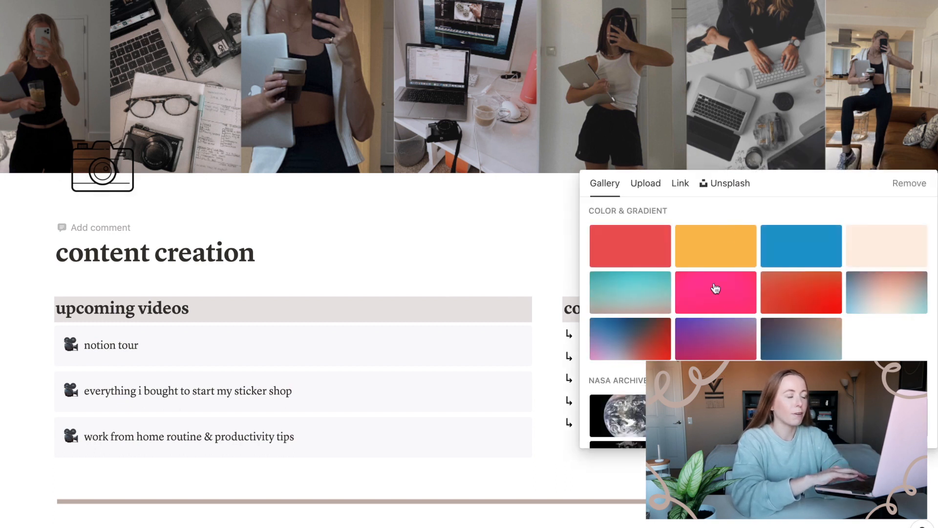
left_click(646, 183)
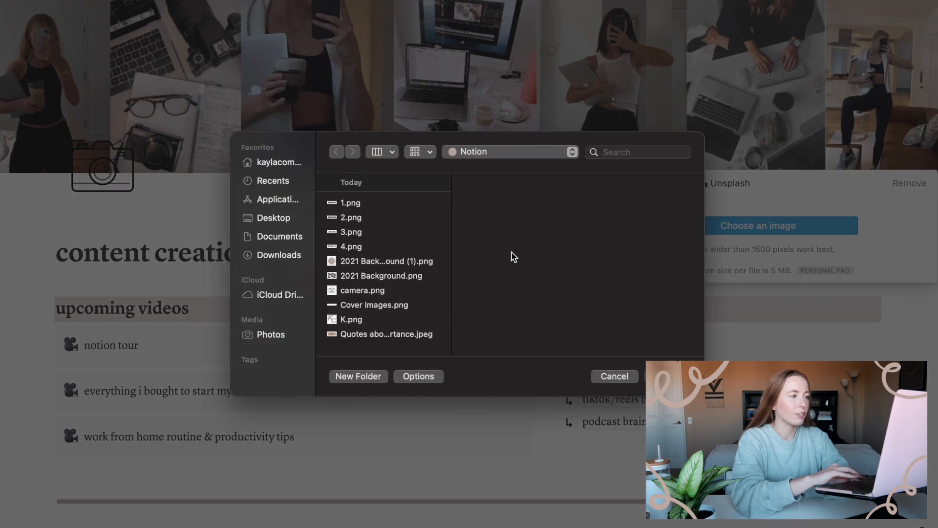
left_click(372, 305)
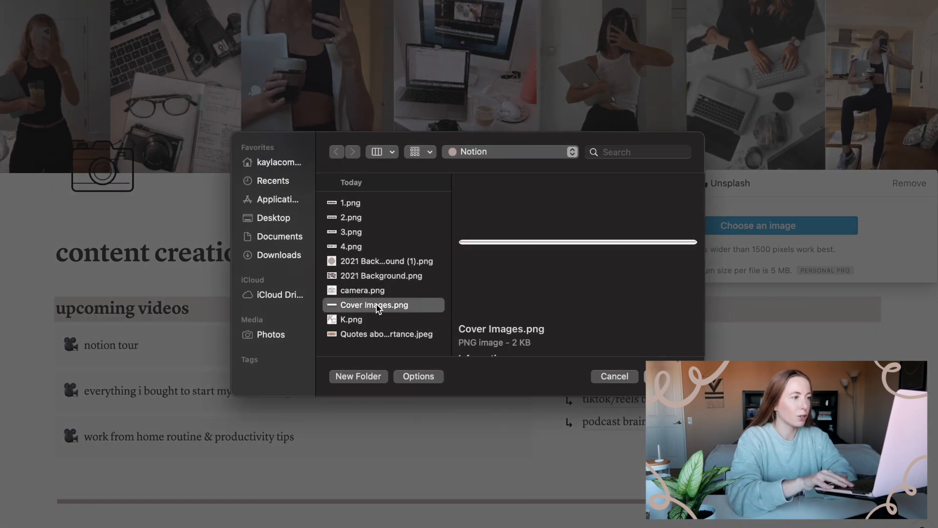
left_click(351, 202)
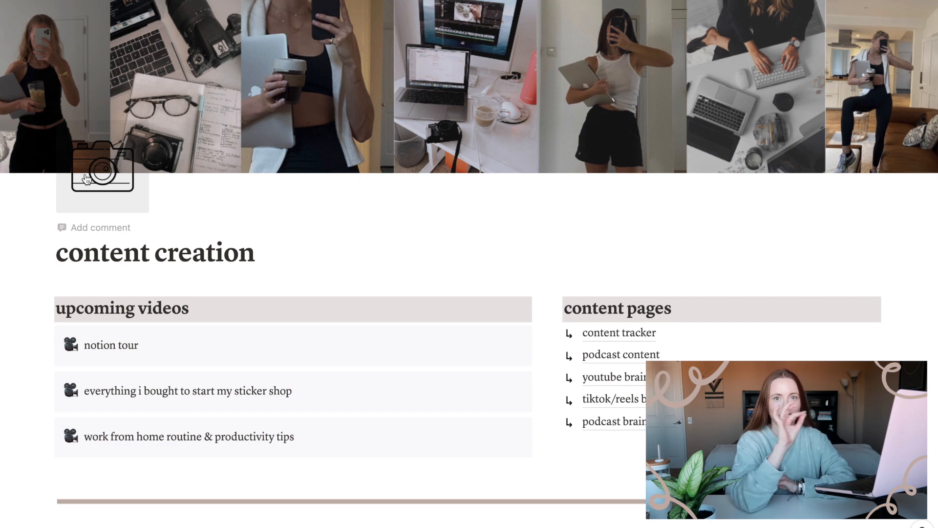
- Browse the camera icon's Upload an image option and cancel, leaving the icon unchanged
left_click(102, 179)
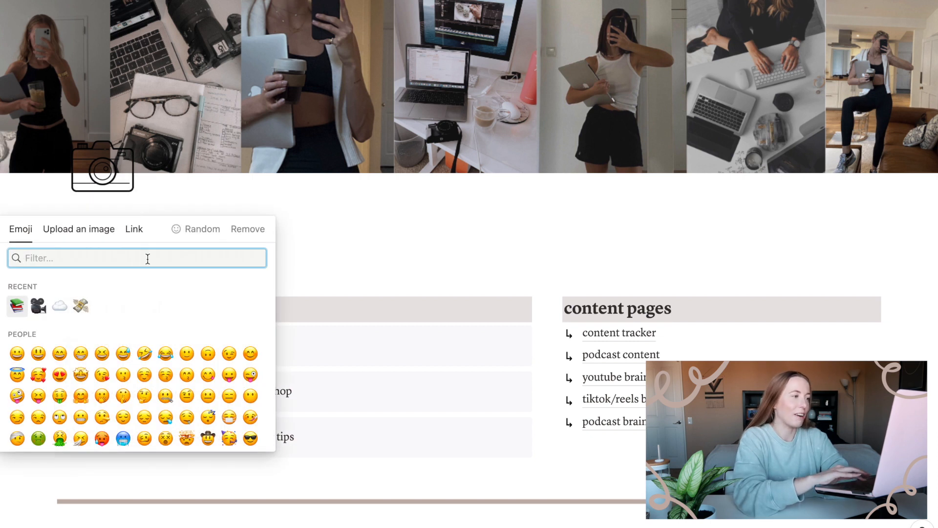
left_click(78, 229)
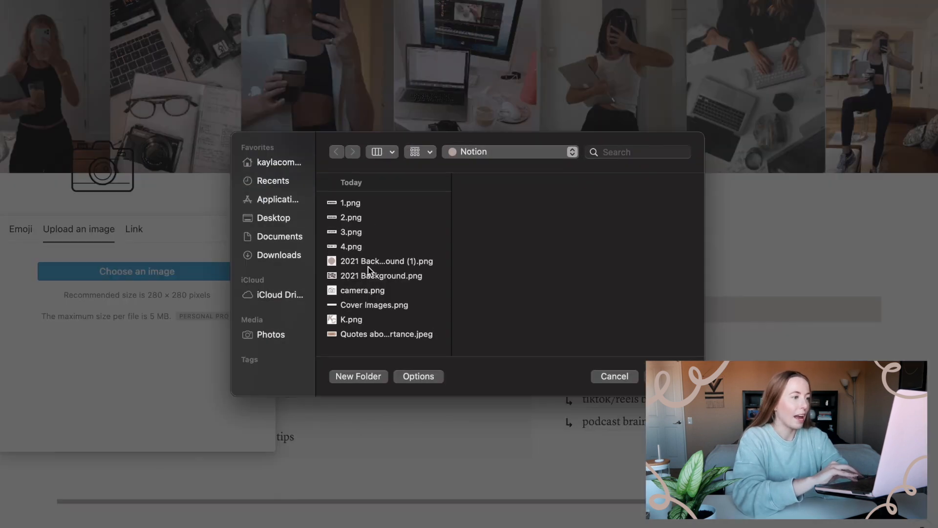
left_click(362, 290)
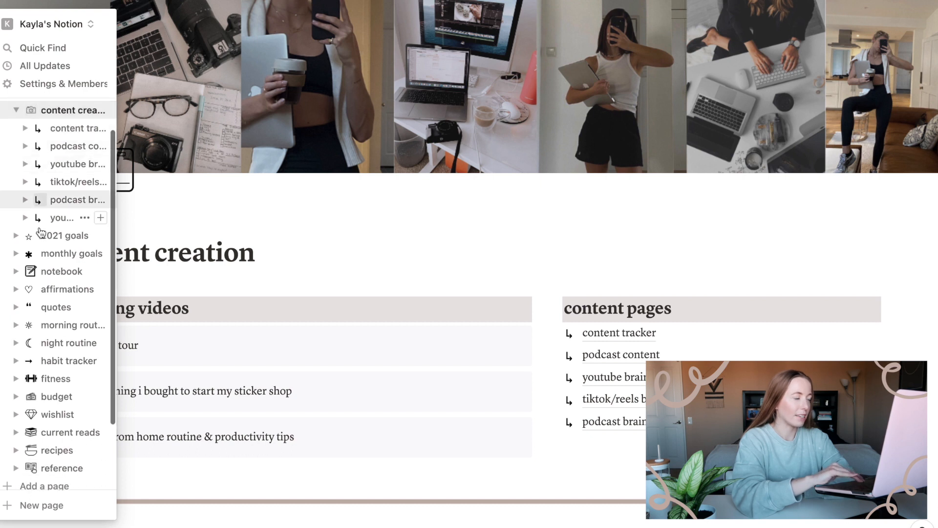
scroll("down", 3)
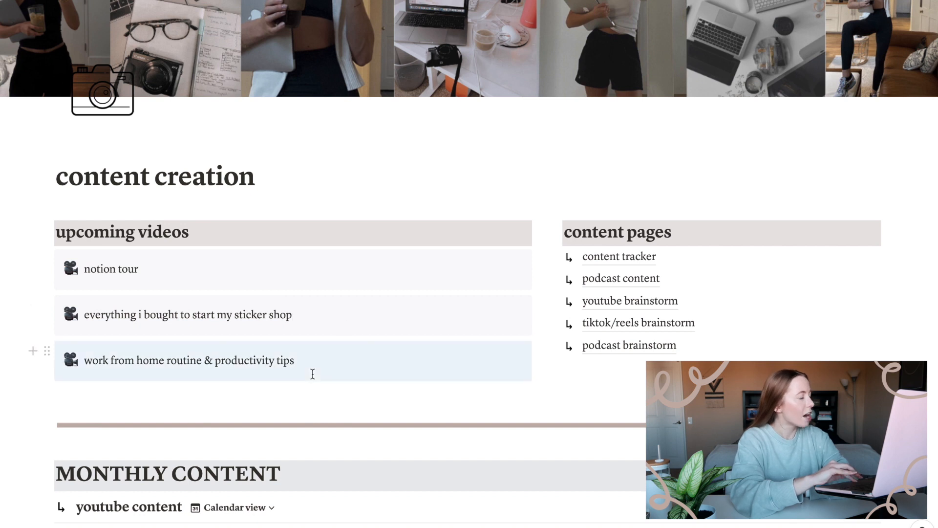
scroll("down", 3)
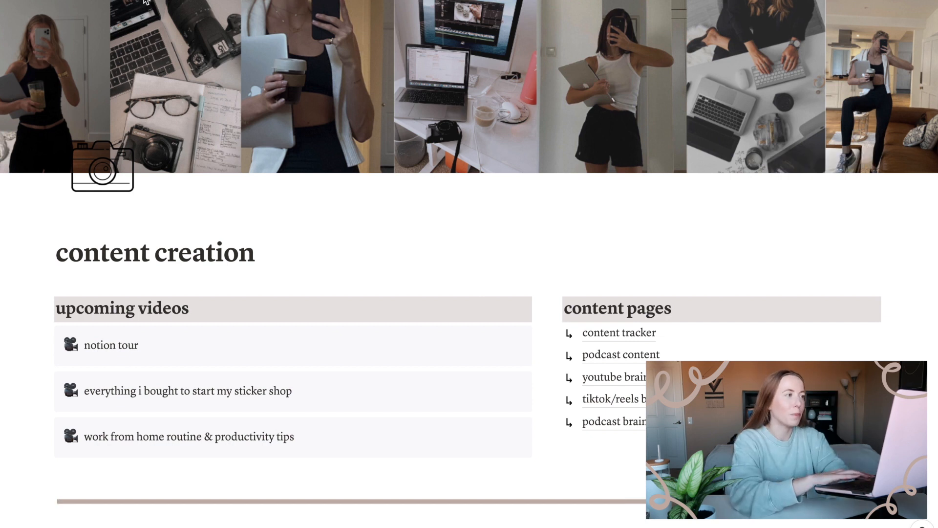
scroll("down", 3)
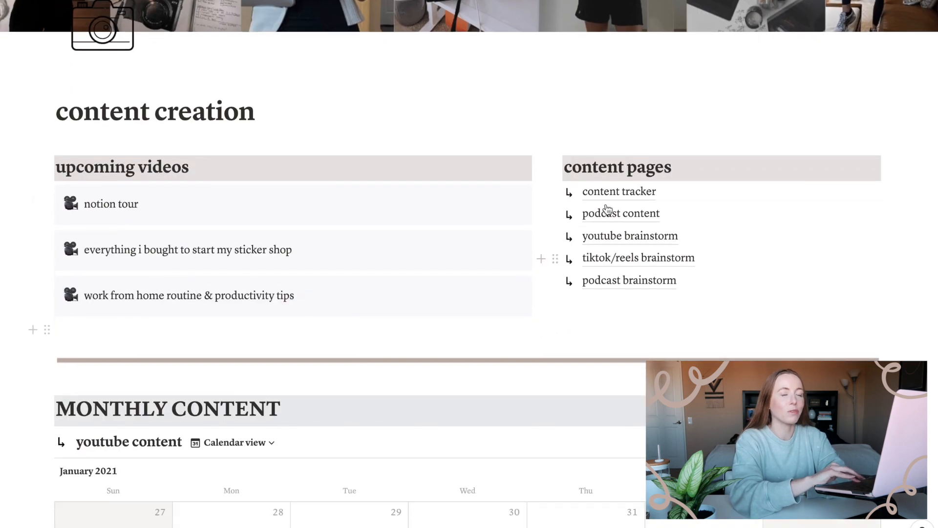
mouse_move(621, 214)
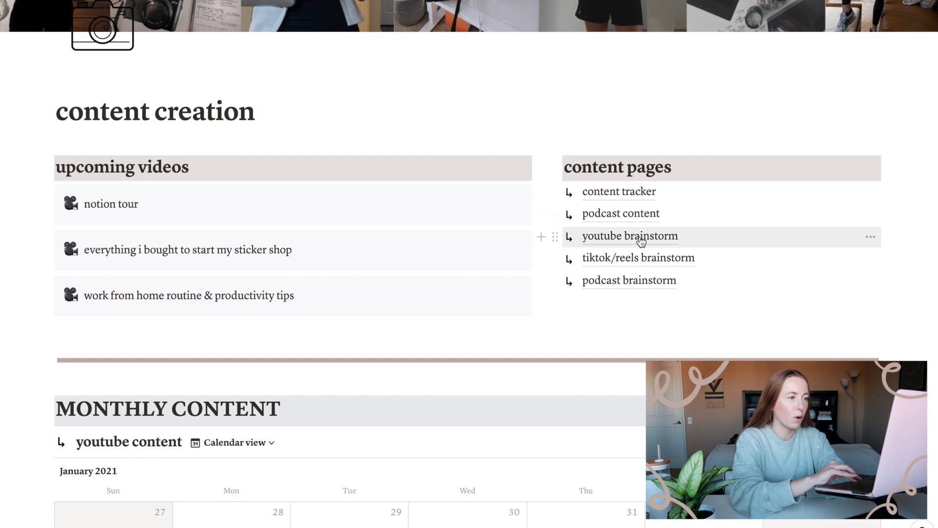
mouse_move(629, 280)
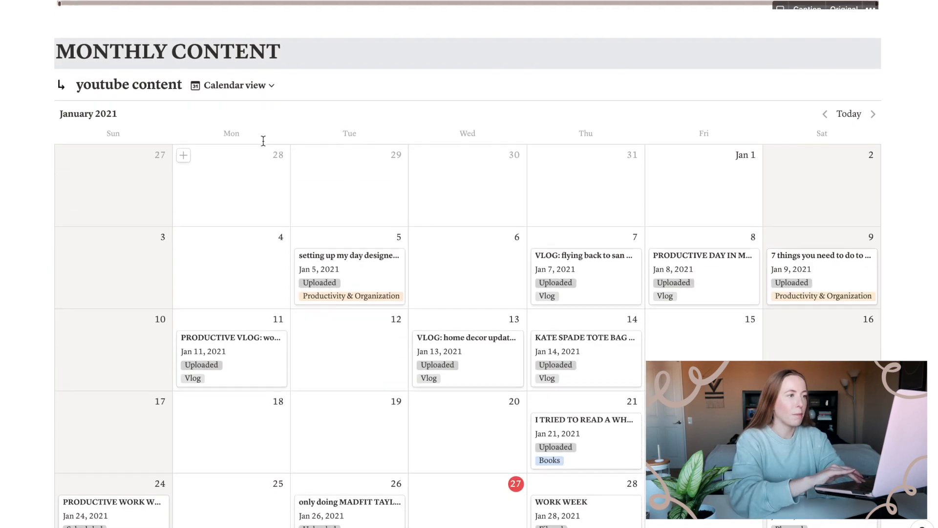
scroll("down", 3)
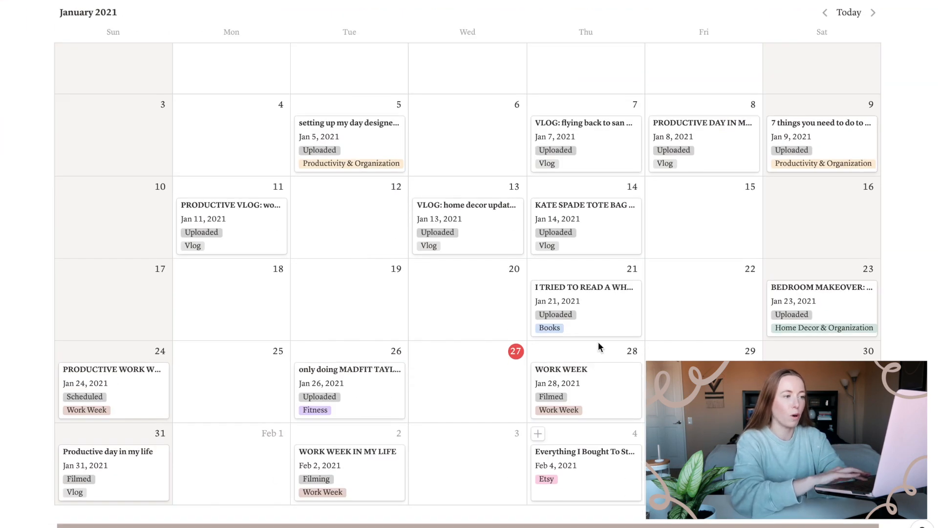
scroll("down", 3)
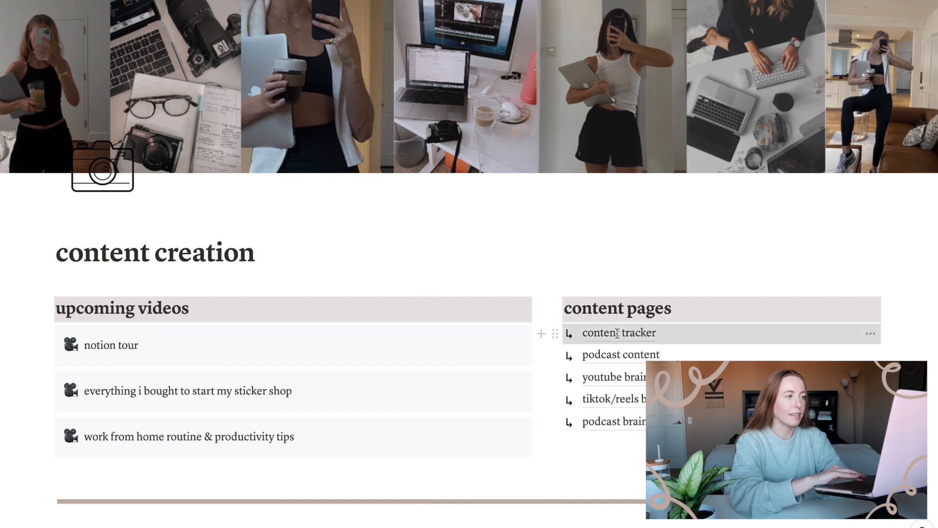
- Enter the content tracker page showing the Weekly Content Tracker table
left_click(620, 333)
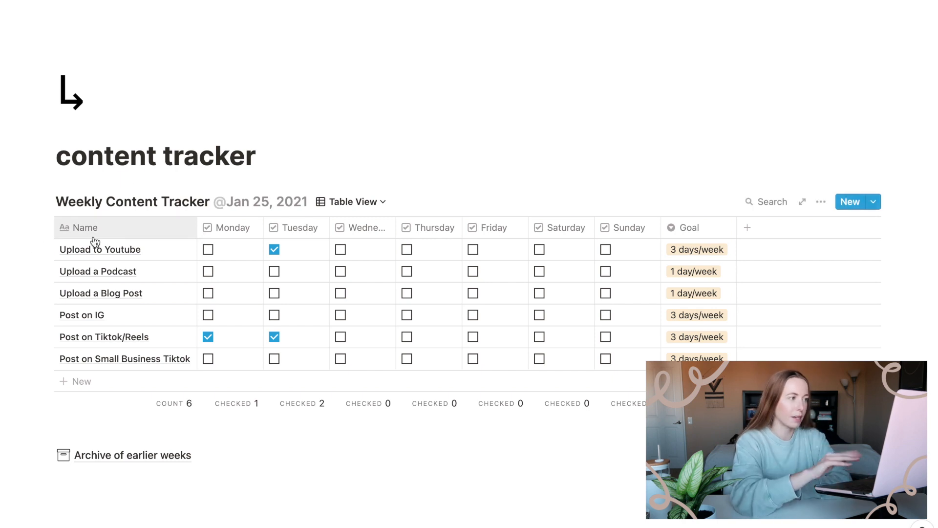
mouse_move(90, 262)
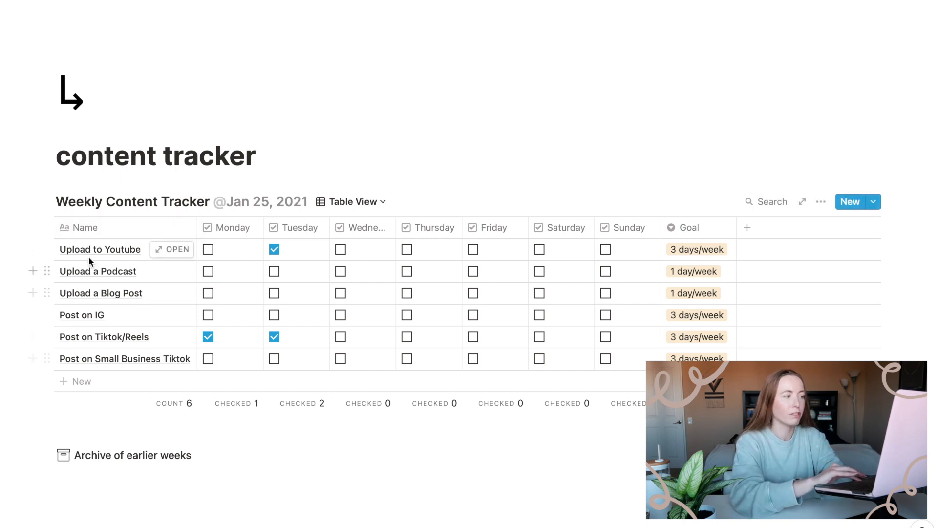
mouse_move(696, 247)
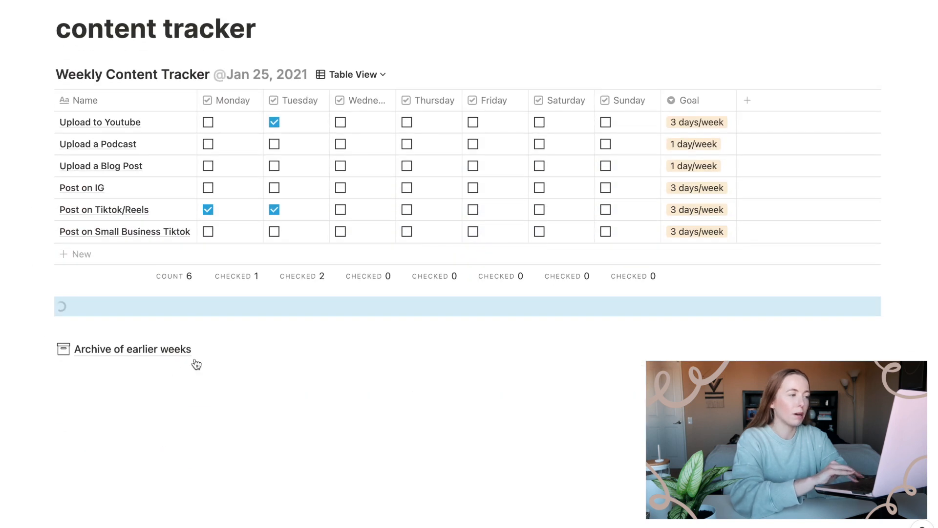
mouse_move(201, 388)
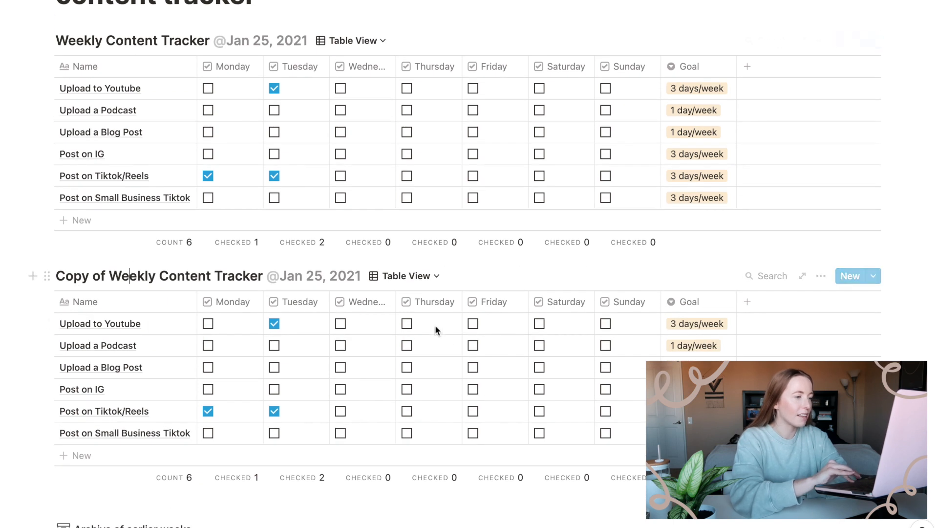
- Rename 'Copy of Weekly Content Tracker' to the Feb 1, 2021 date with all boxes unchecked
left_click(407, 433)
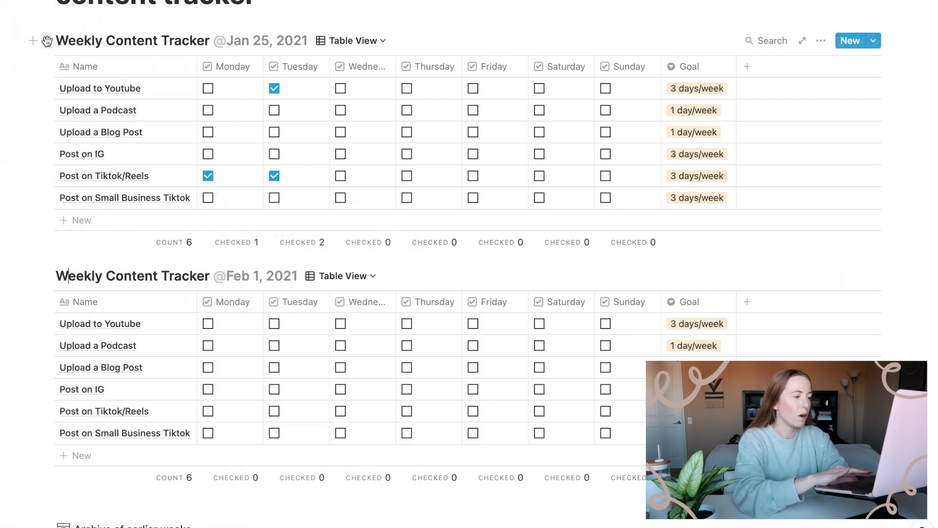
scroll("down", 3)
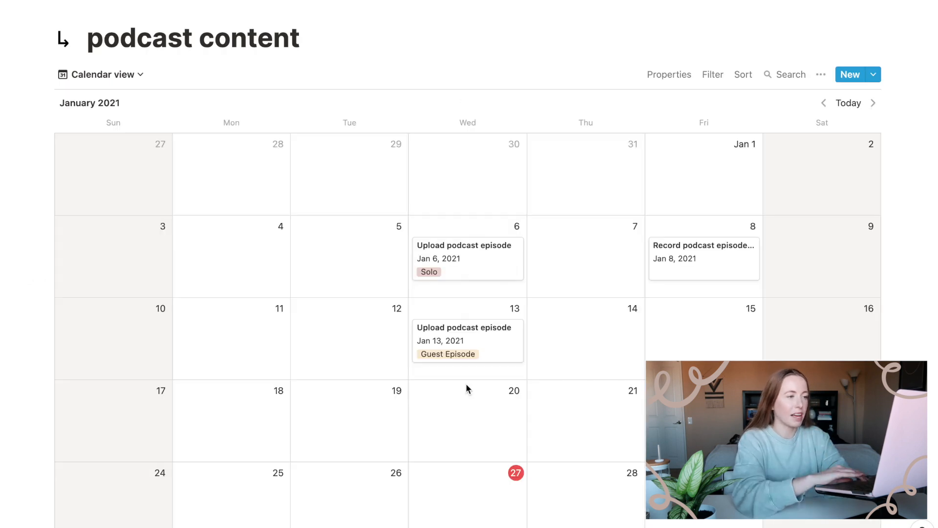
- Scroll through the podcast content page's January 2021 calendar of episodes
scroll("down", 3)
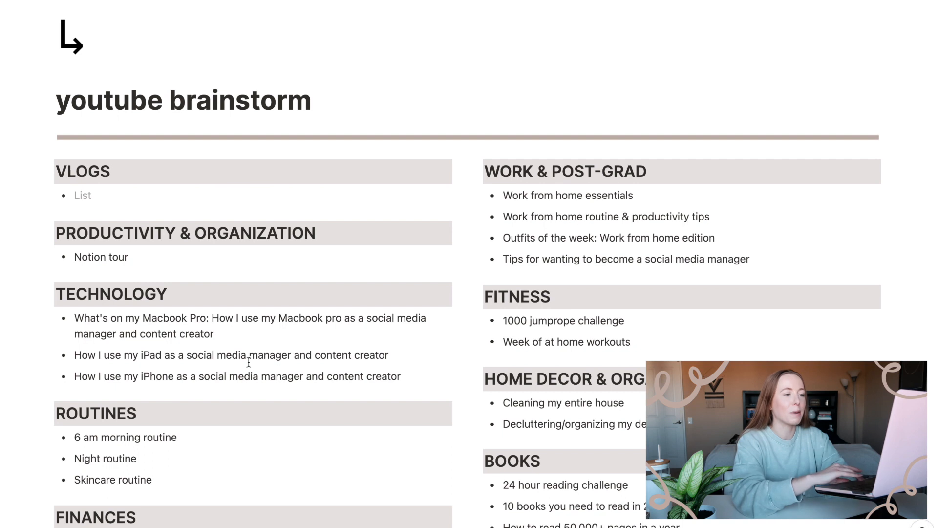
scroll("down", 3)
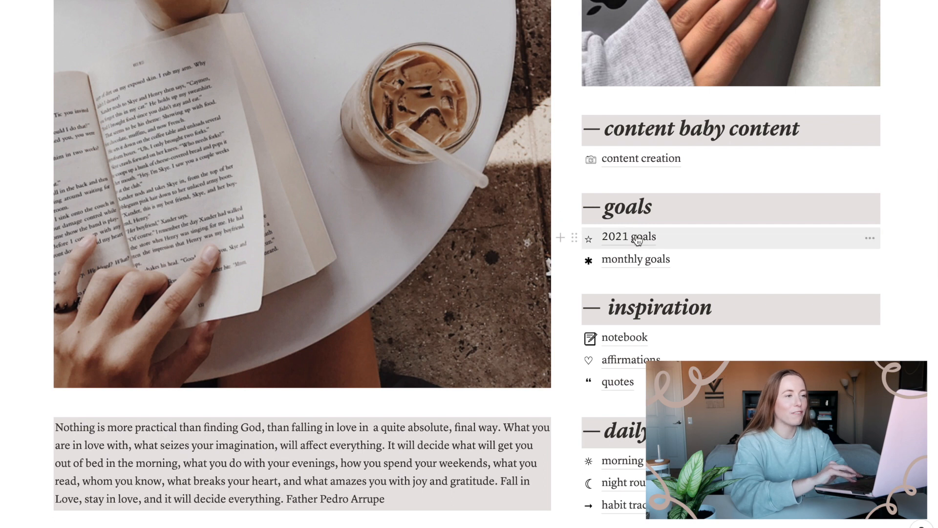
left_click(629, 237)
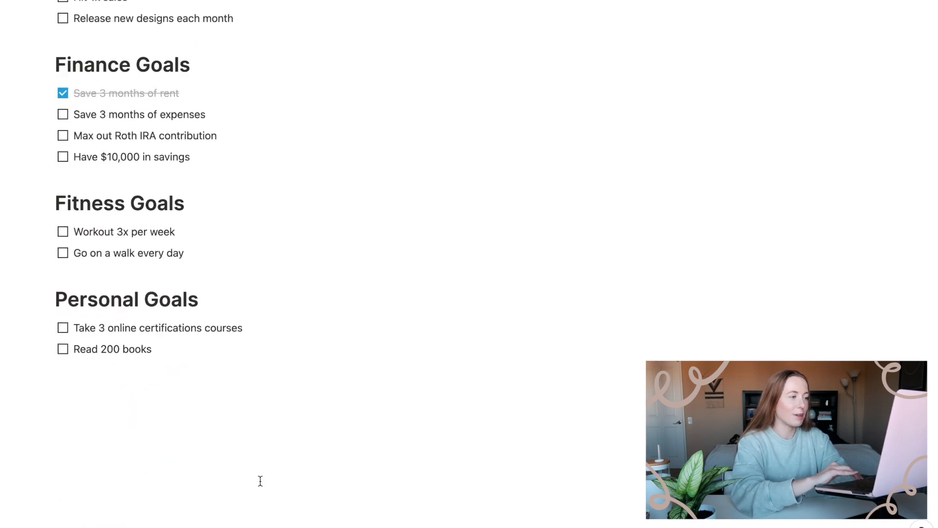
scroll("up", 3)
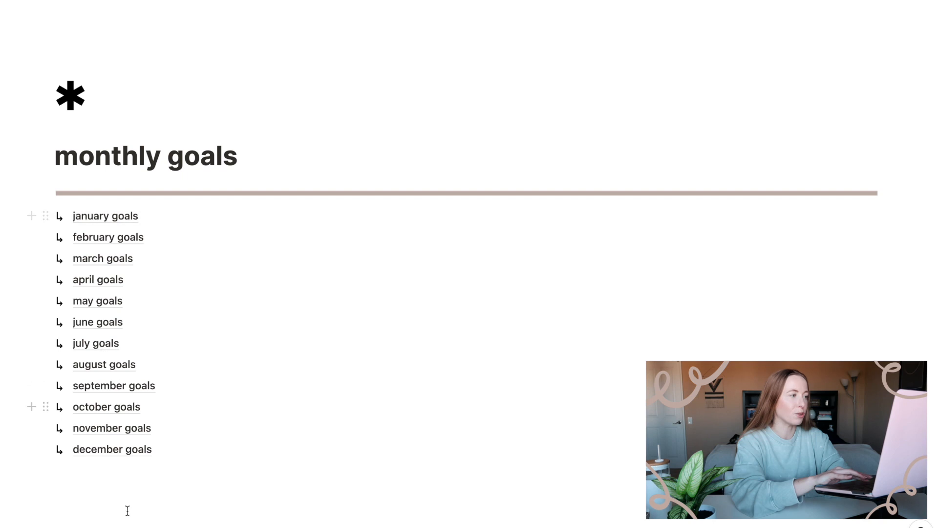
left_click(105, 216)
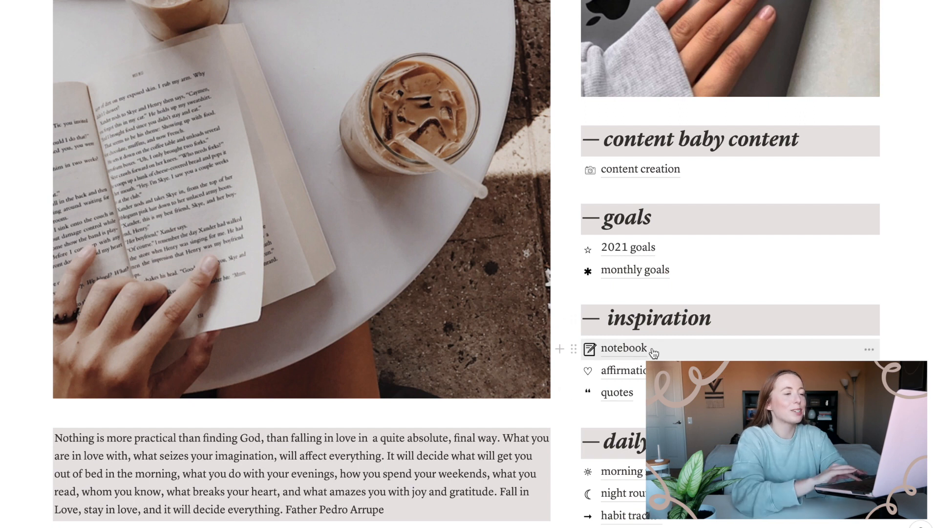
left_click(624, 348)
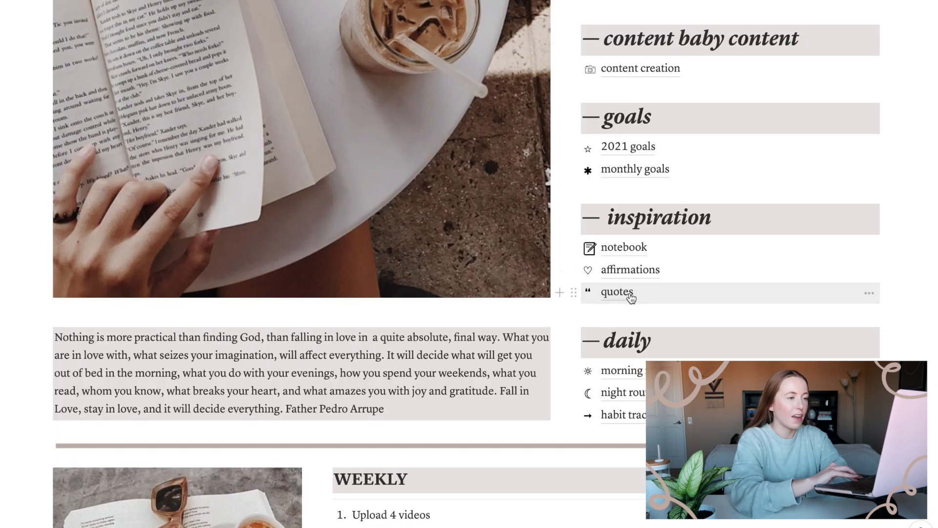
left_click(616, 292)
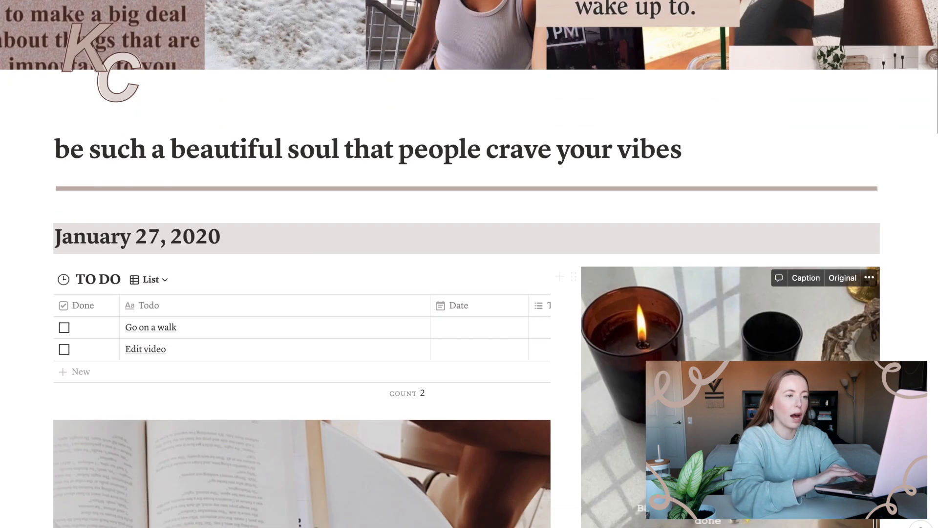
scroll("down", 3)
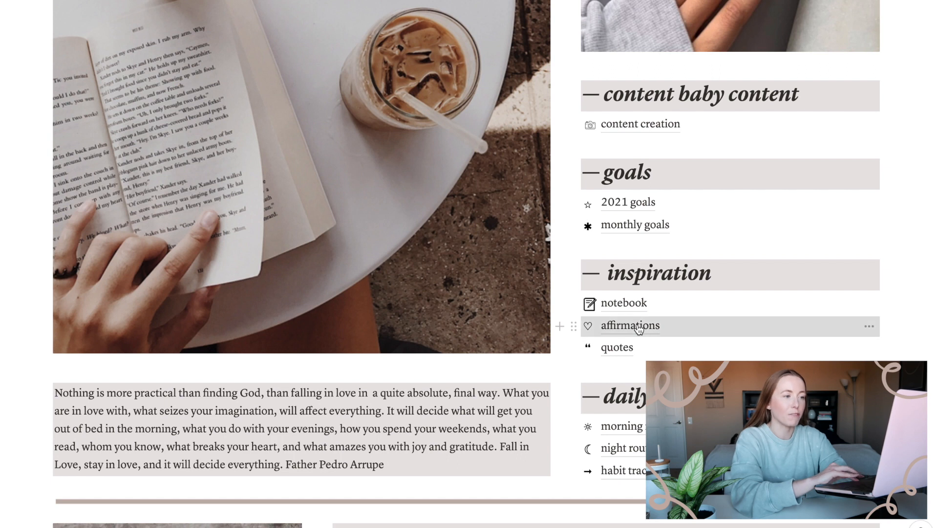
left_click(630, 324)
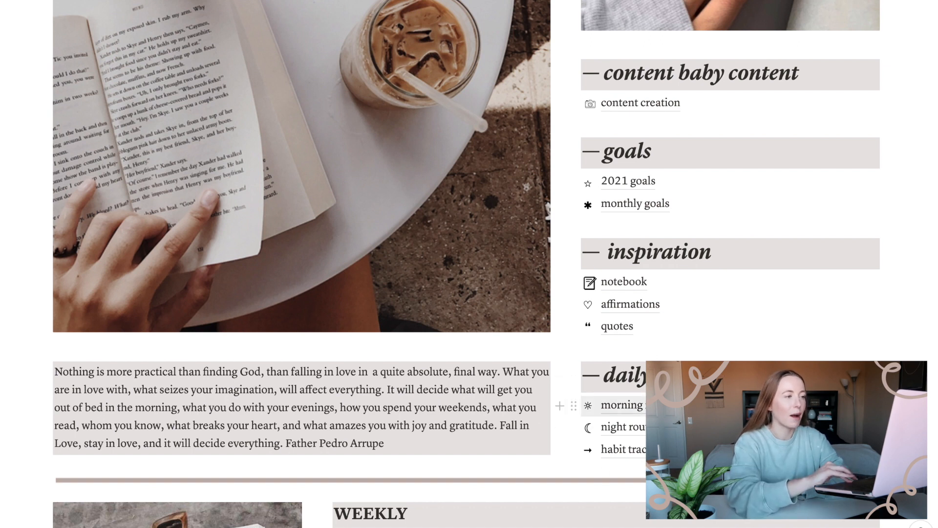
left_click(622, 404)
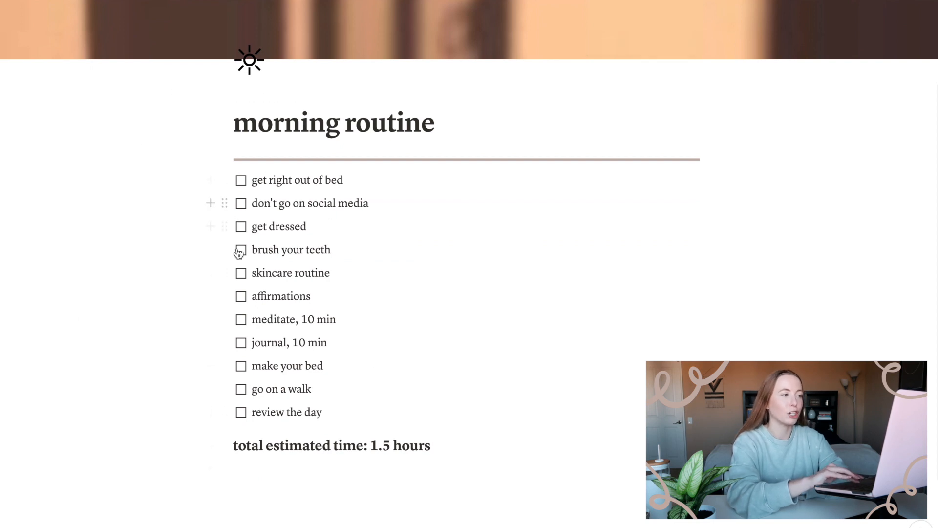
mouse_move(358, 195)
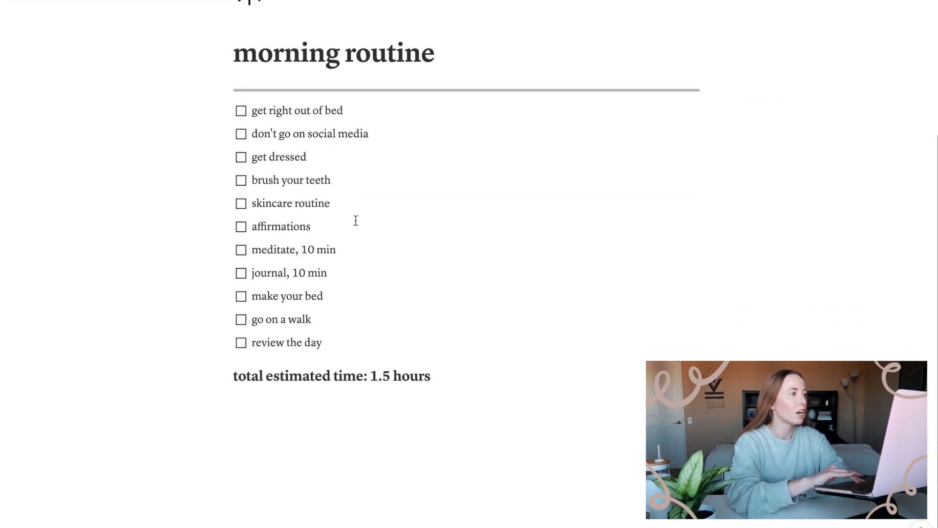
scroll("down", 3)
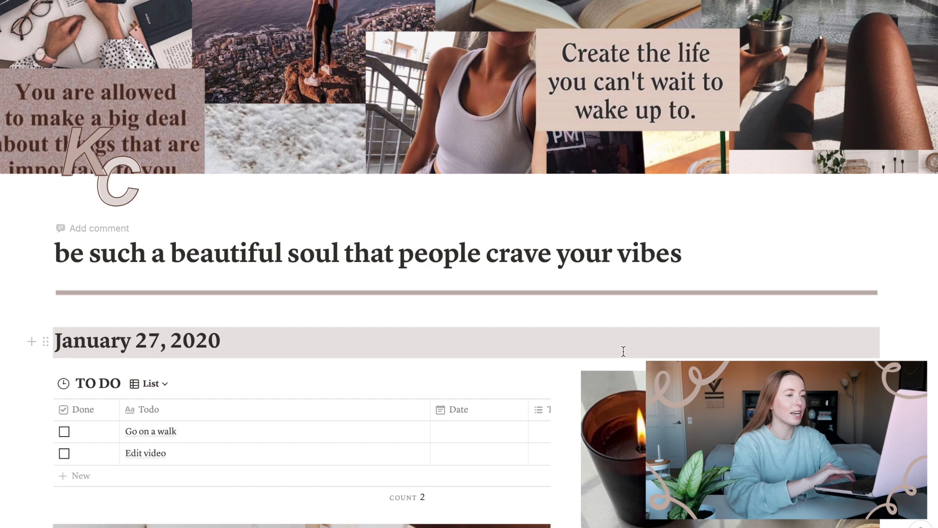
scroll("down", 3)
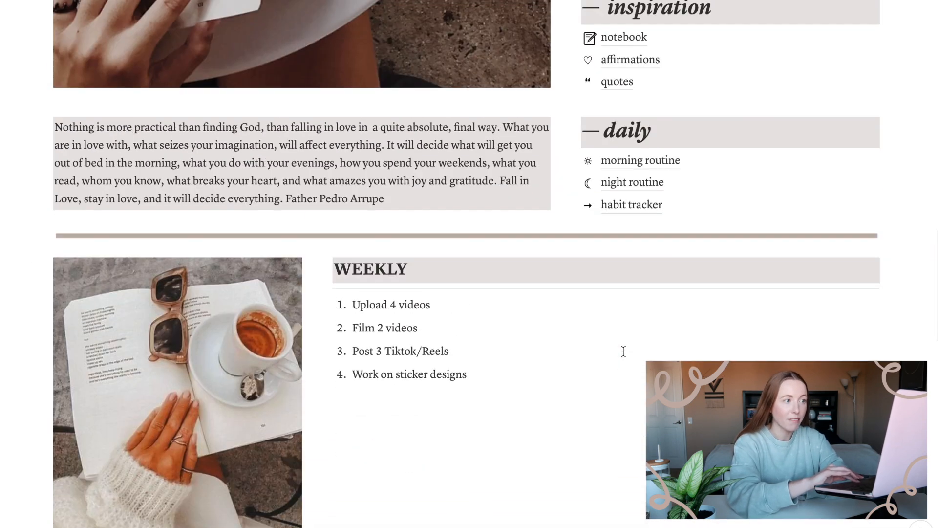
left_click(633, 182)
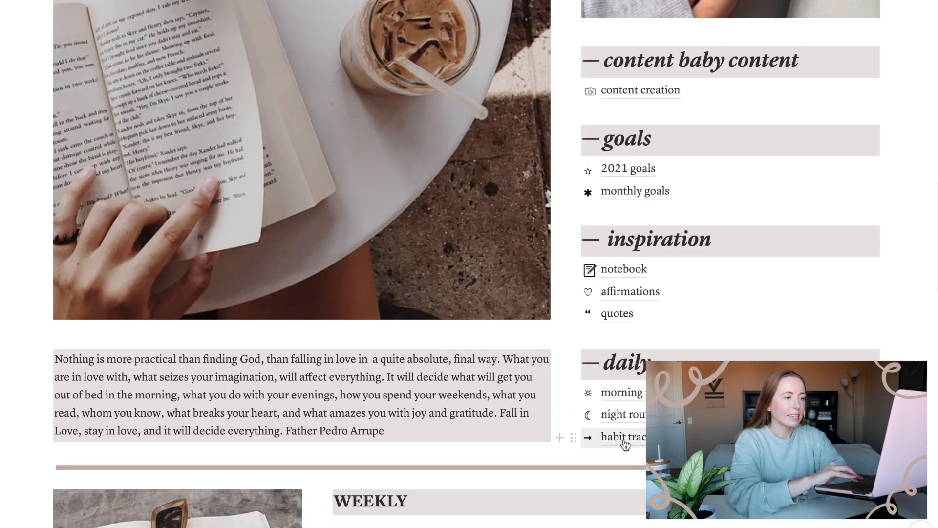
- Tick Wednesday in the habit tracker's Workout row, then return to the homepage's subpage links
left_click(624, 436)
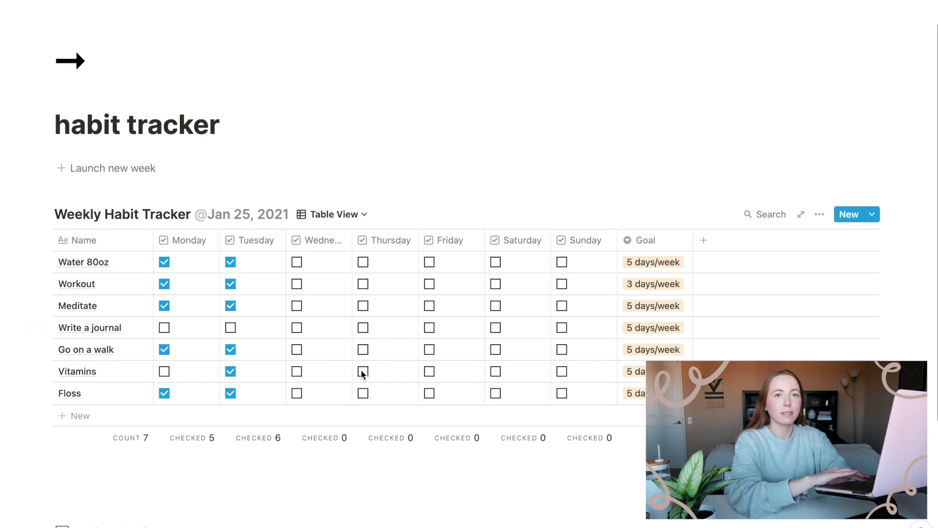
mouse_move(276, 330)
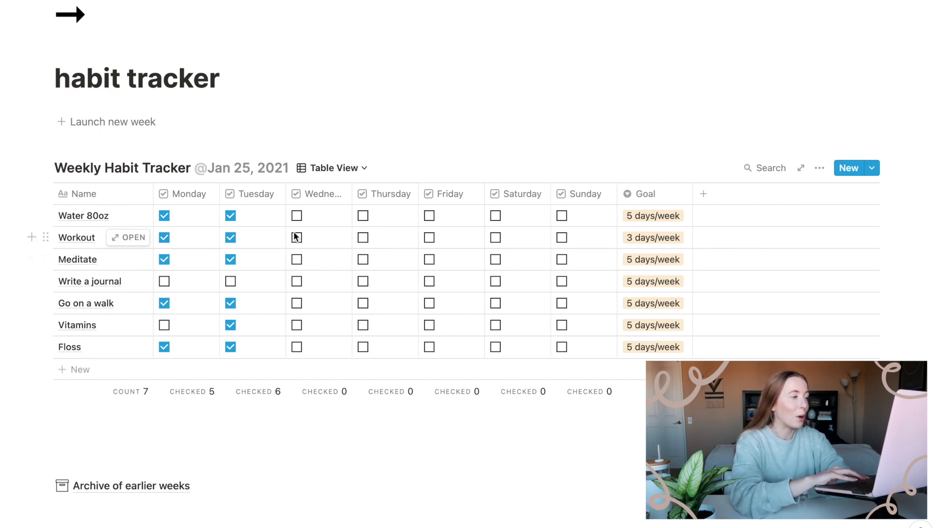
left_click(296, 236)
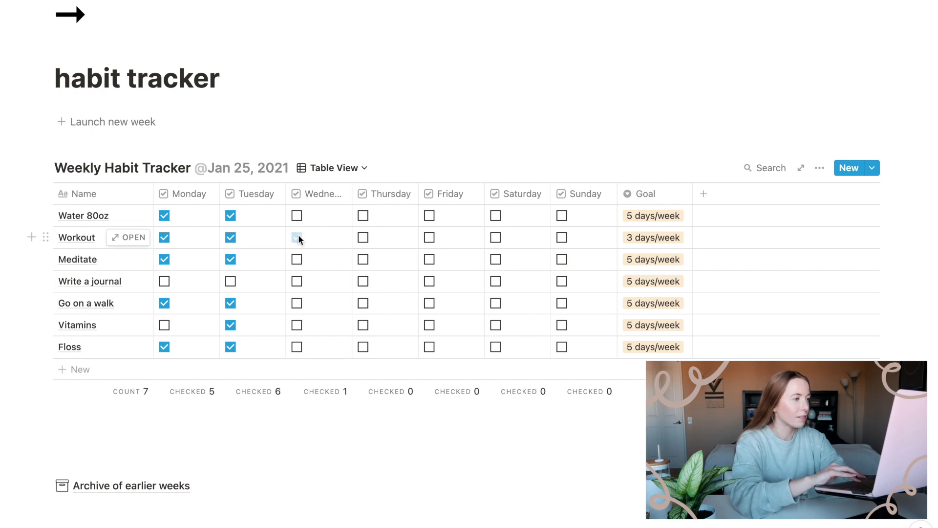
left_click(297, 237)
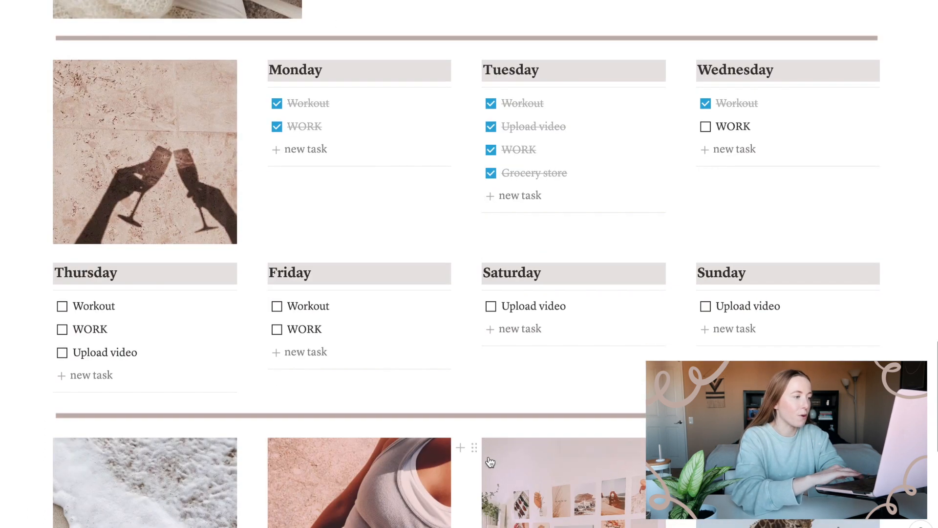
scroll("down", 3)
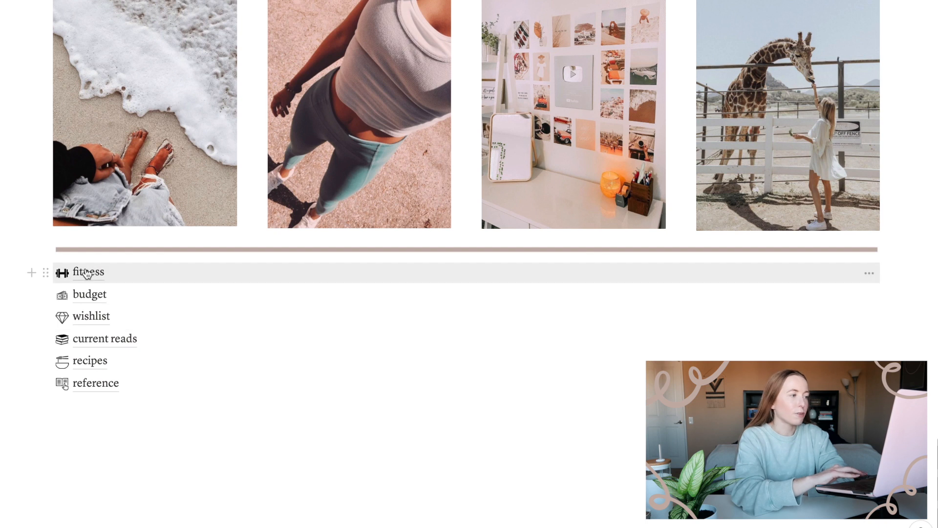
- Enter the fitness page with its Workouts log of eleven sessions
left_click(87, 272)
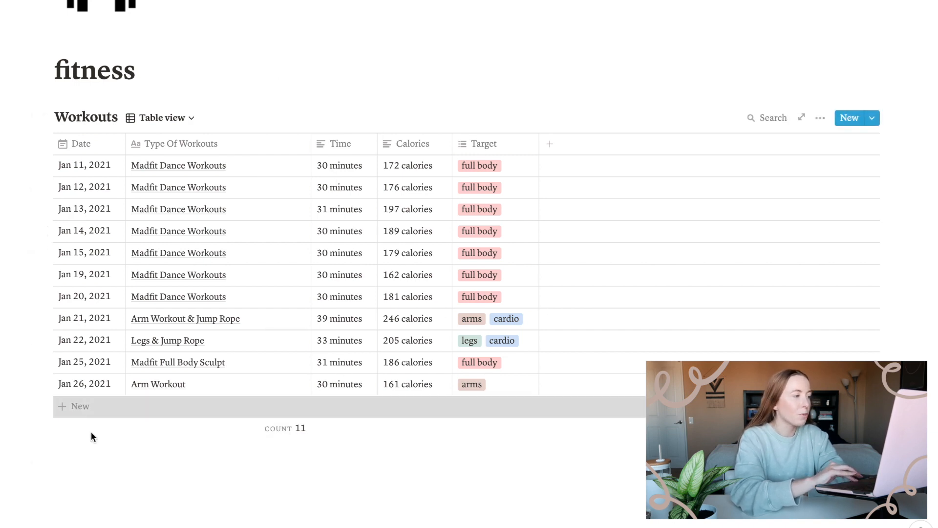
- Add a Jan 27, 2021 'Leg Workout' entry to the Workouts table tagged legs
left_click(79, 406)
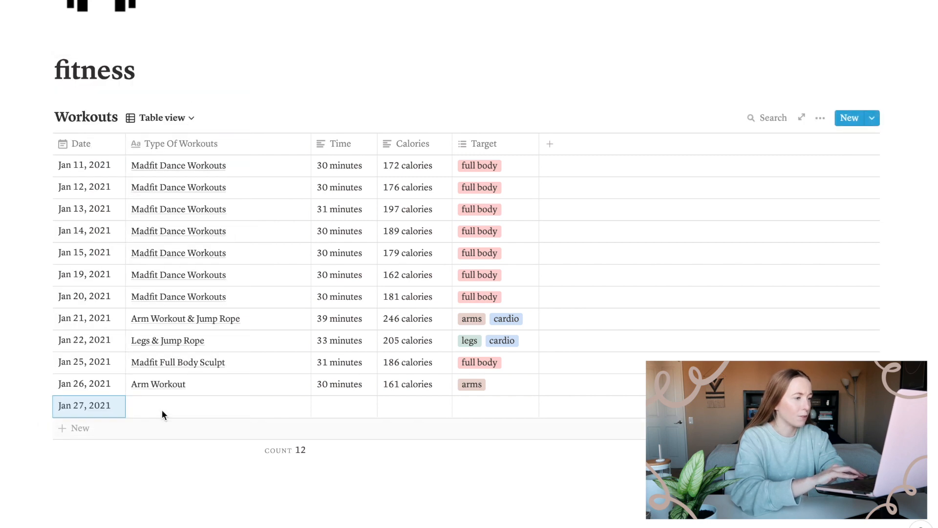
type("Leg Workout")
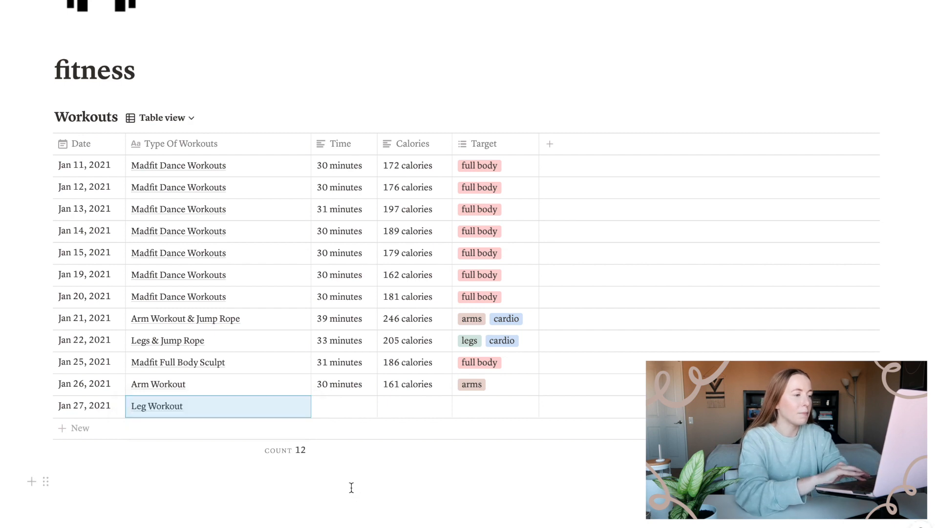
left_click(344, 406)
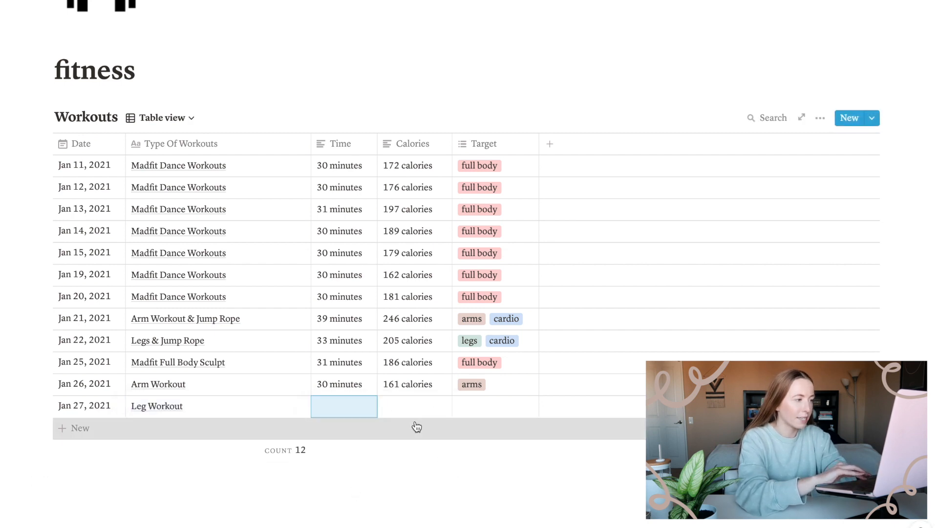
left_click(495, 405)
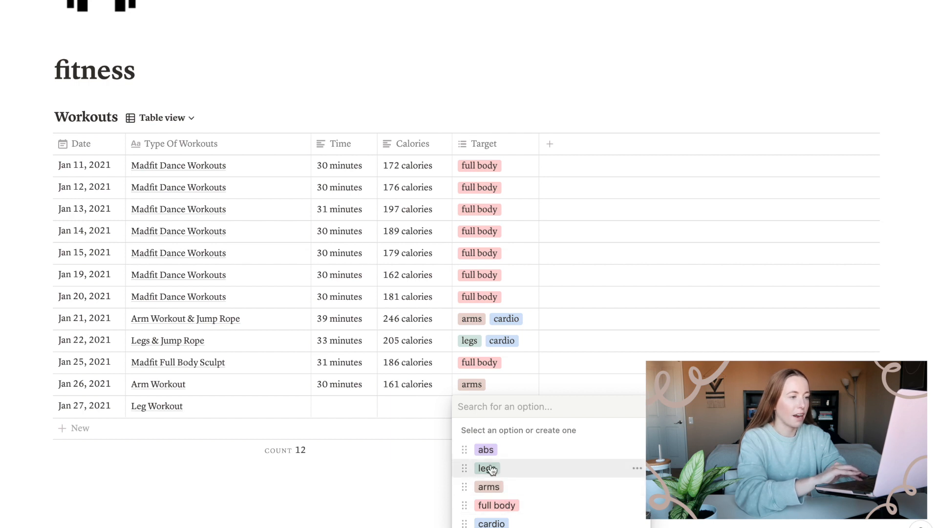
left_click(484, 468)
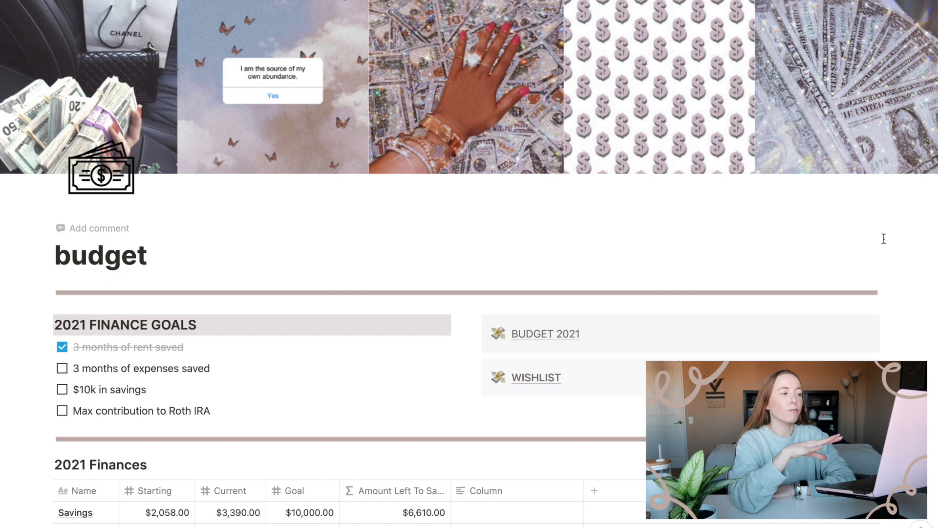
mouse_move(756, 241)
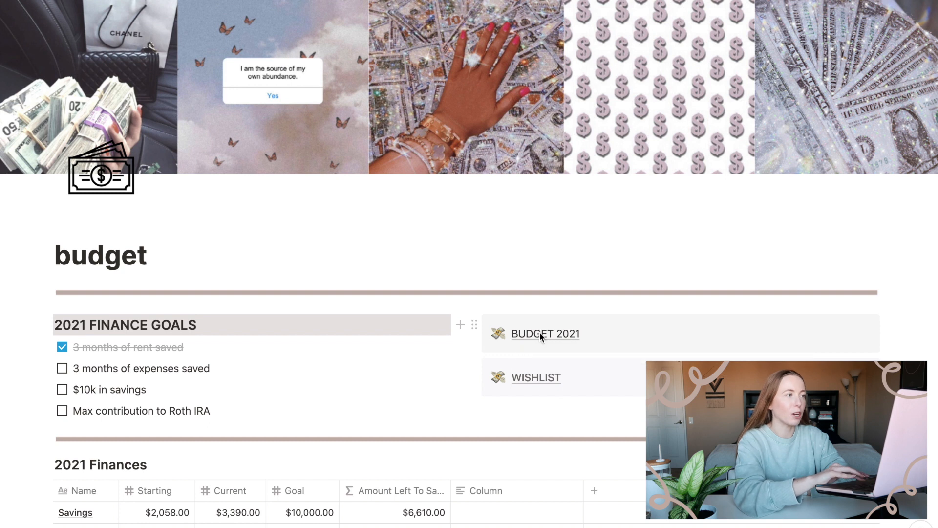
left_click(545, 334)
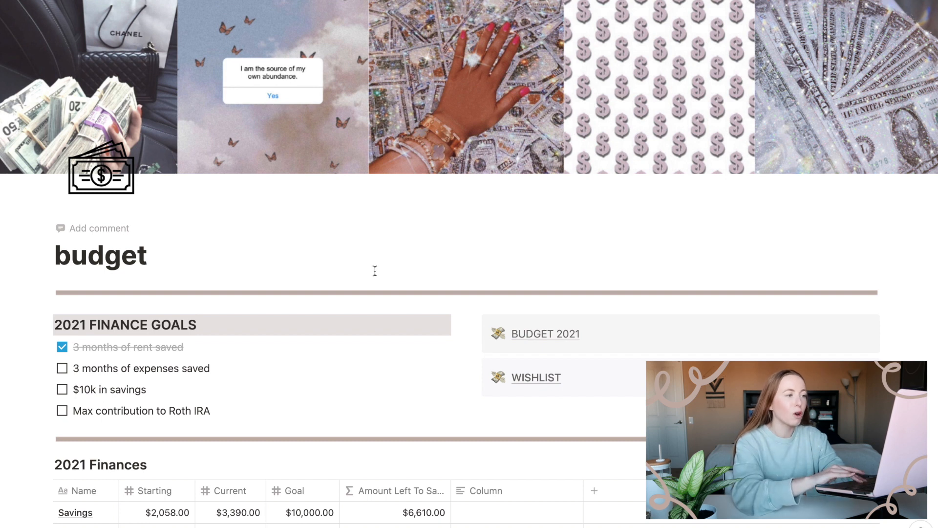
scroll("down", 3)
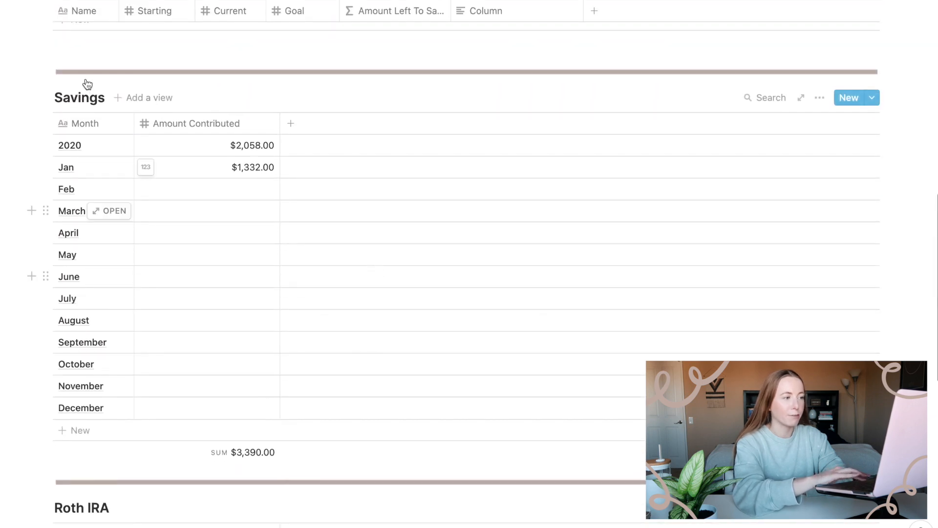
scroll("down", 3)
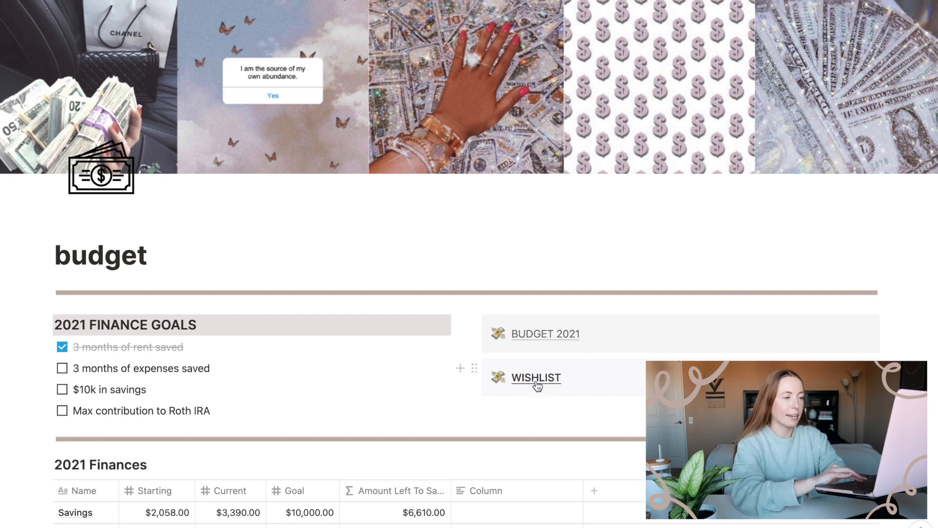
- Enter the WISHLIST page and add a new blank row, bringing the count to 8
left_click(535, 377)
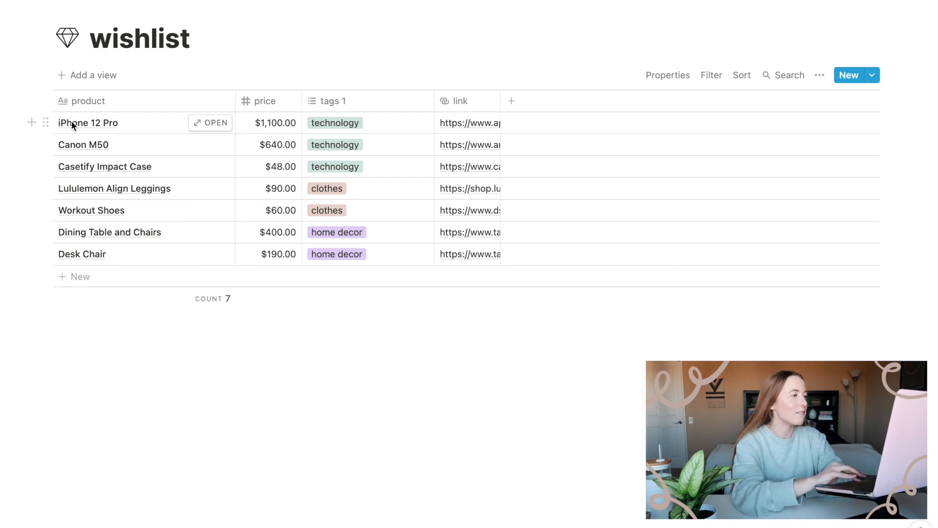
mouse_move(87, 181)
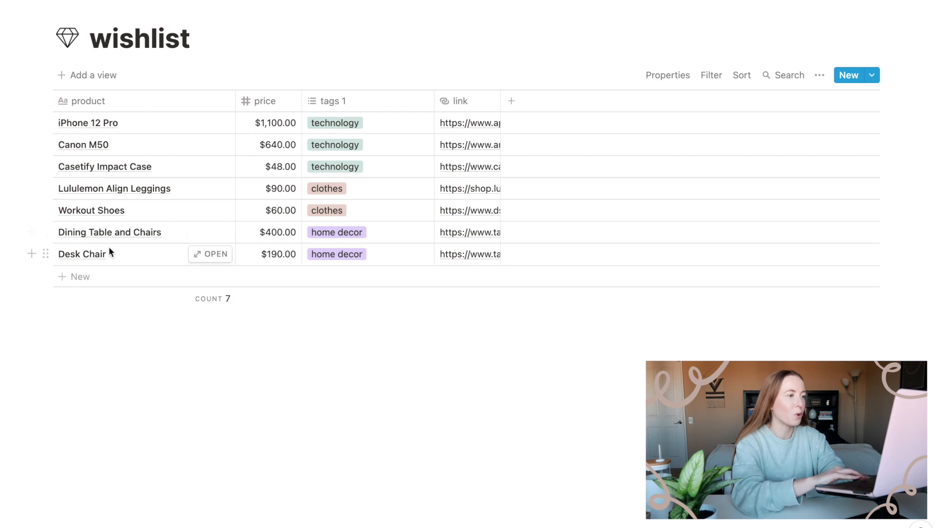
mouse_move(294, 264)
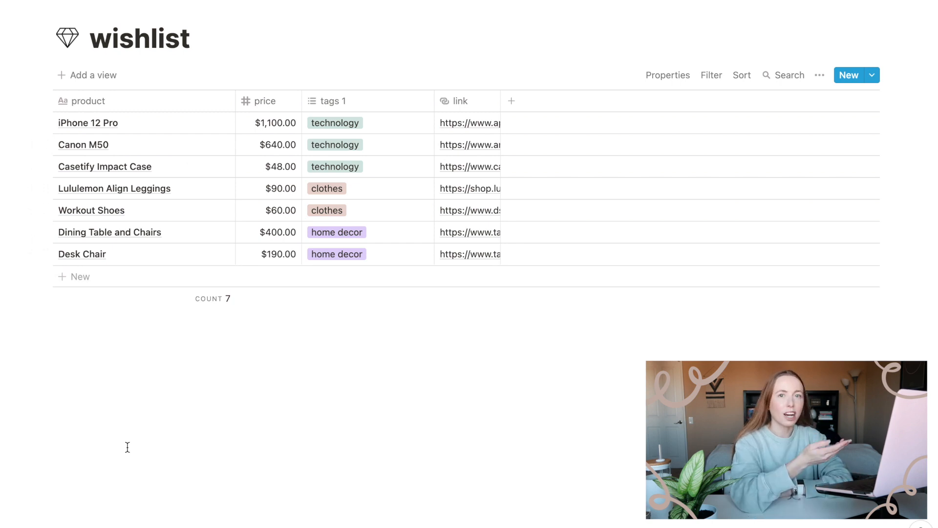
mouse_move(85, 475)
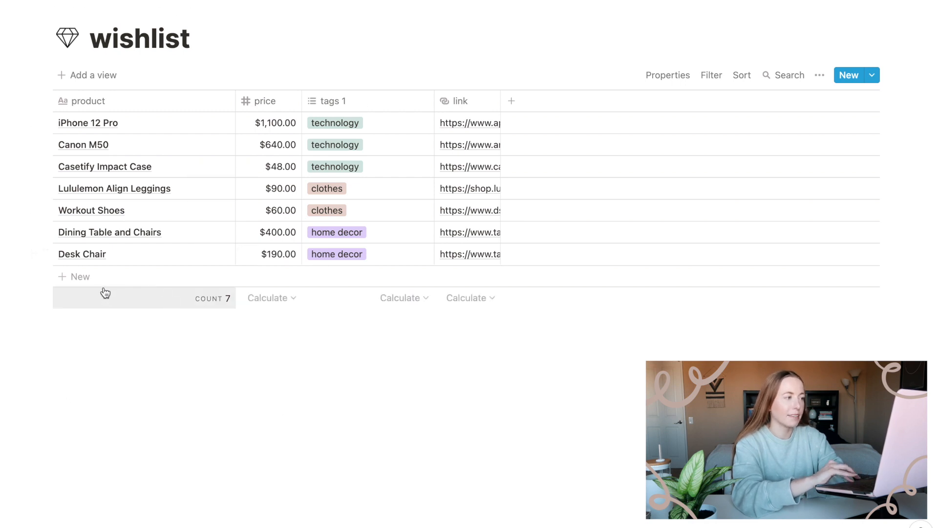
left_click(74, 276)
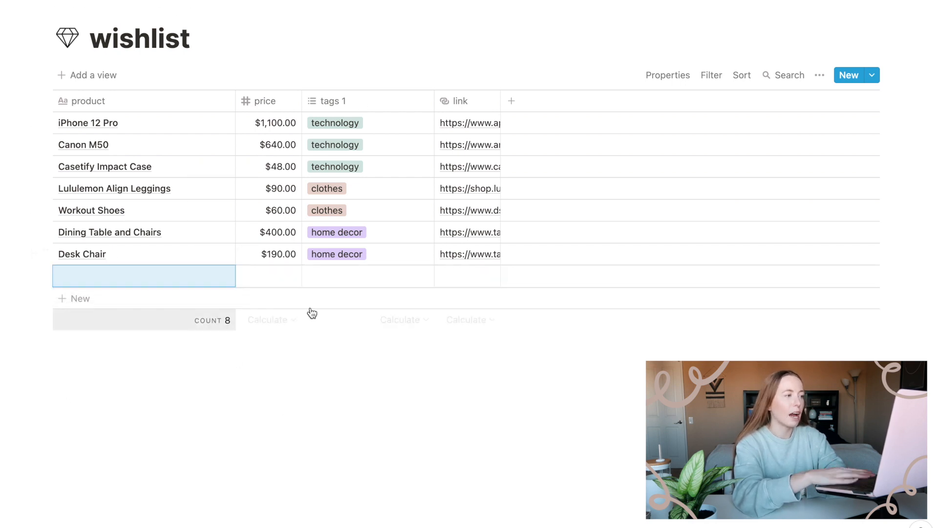
left_click(73, 298)
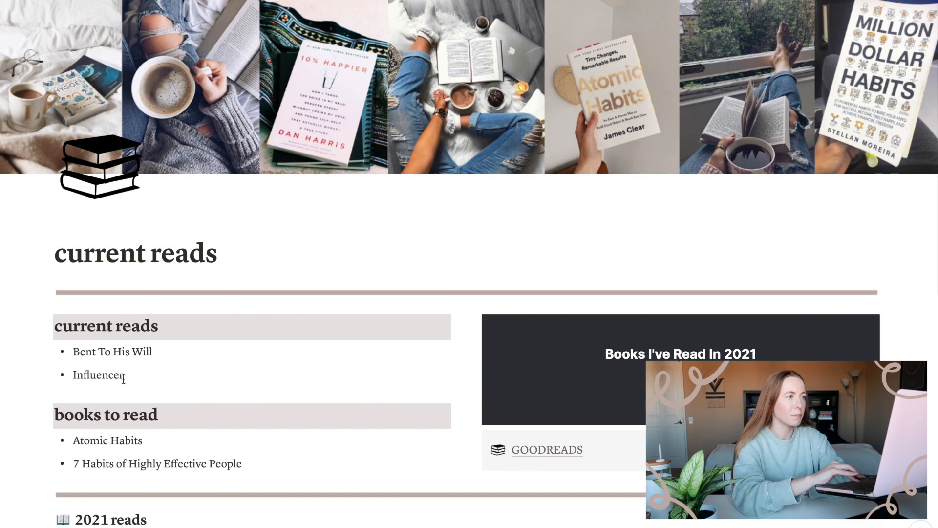
- Scroll through the reading lists and 2021 reads table, then follow the GOODREADS link
scroll("down", 3)
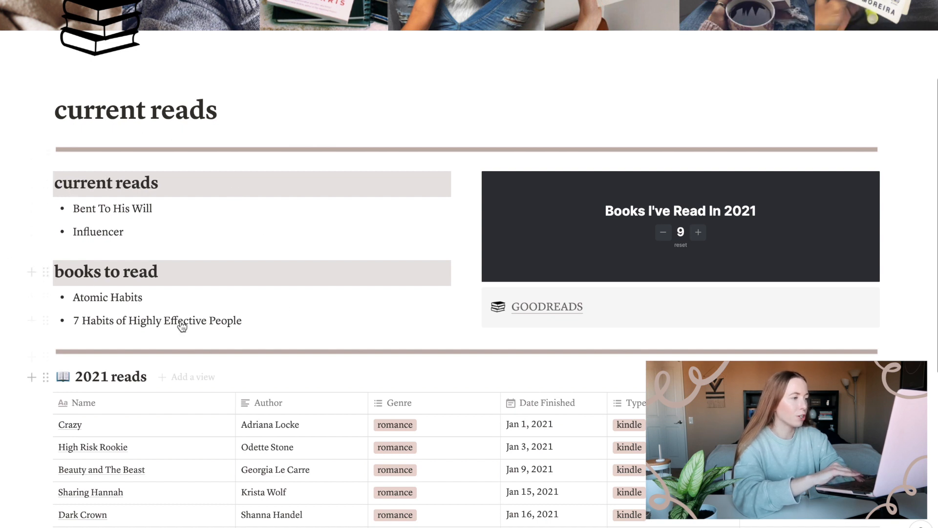
scroll("down", 3)
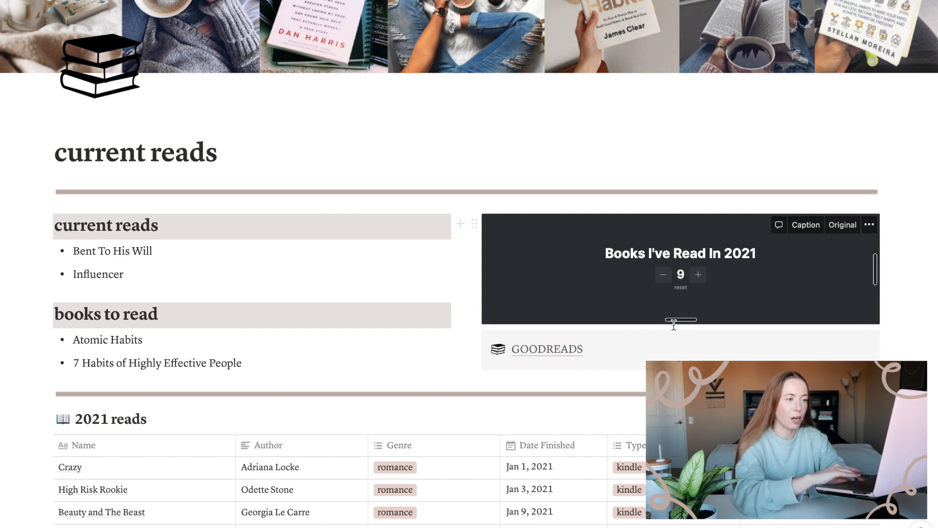
scroll("down", 3)
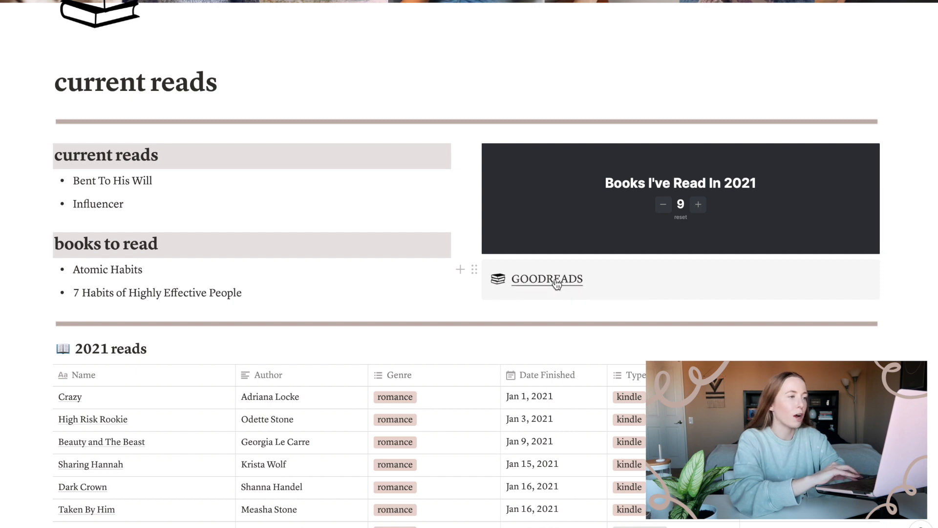
left_click(547, 279)
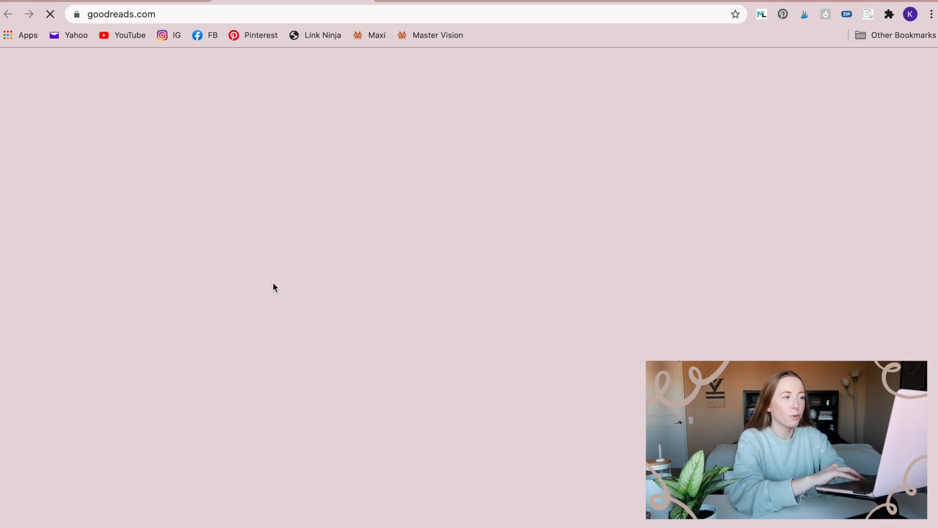
- View the Goodreads profile's 2021 reading challenge, then switch back to Notion
left_click(853, 64)
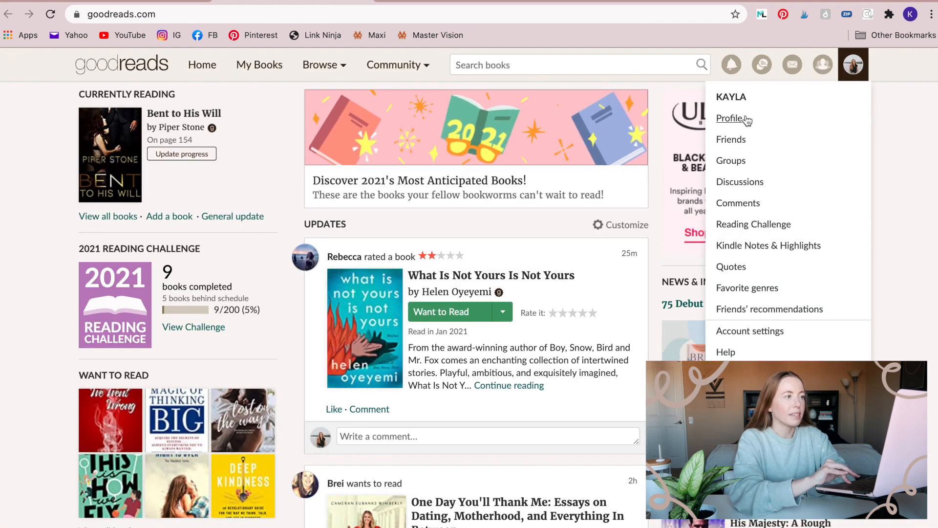
left_click(729, 118)
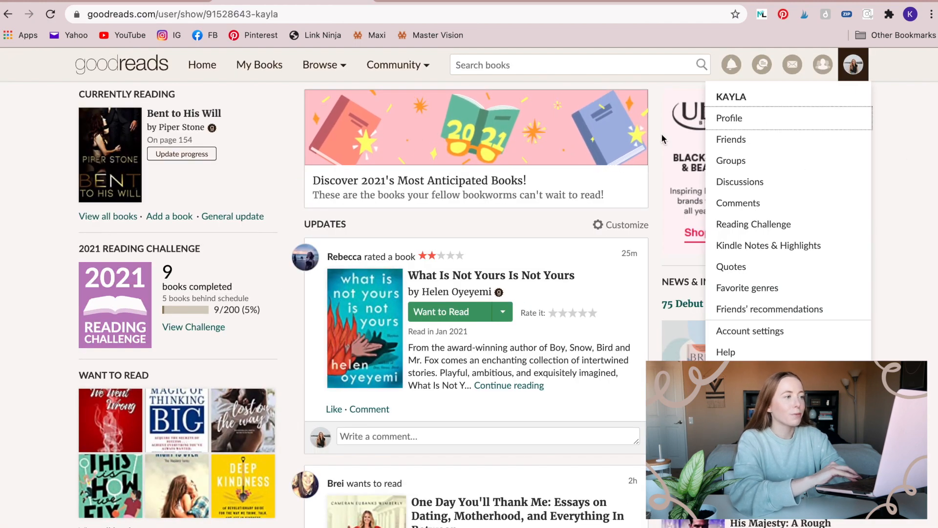
left_click(729, 119)
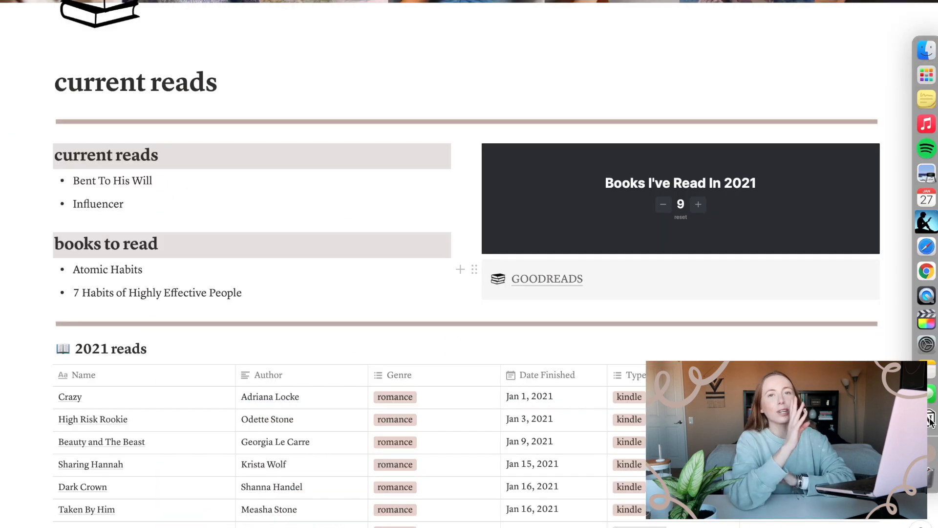
- Scroll through the 2021 reads table and return to the homepage's subpage list
scroll("down", 3)
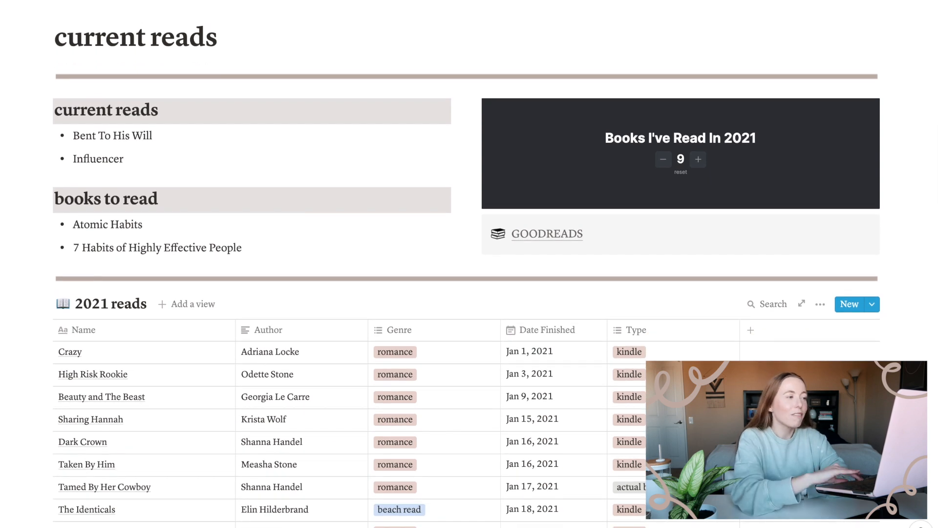
scroll("down", 3)
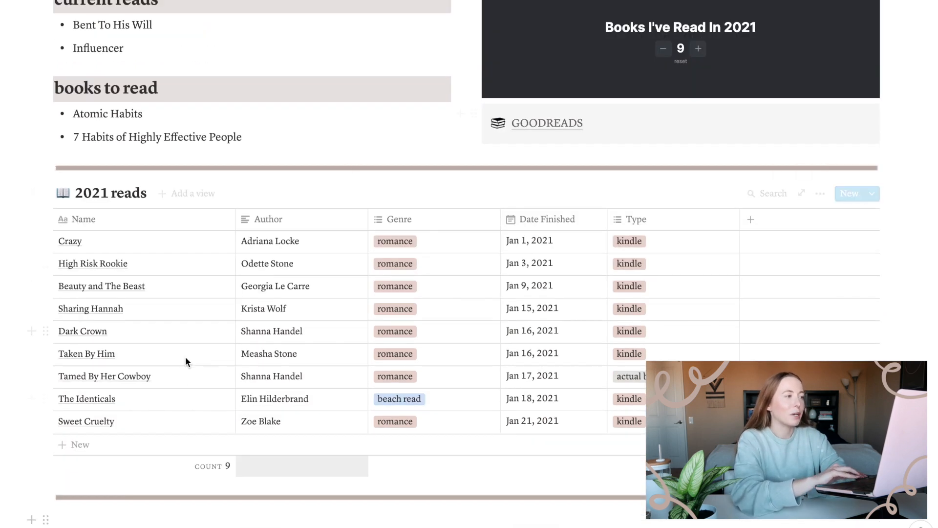
scroll("down", 3)
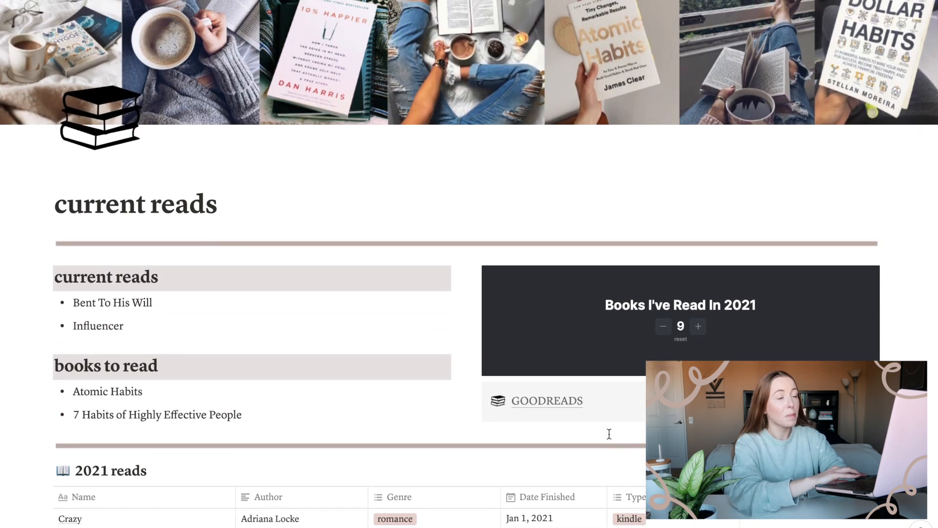
scroll("down", 3)
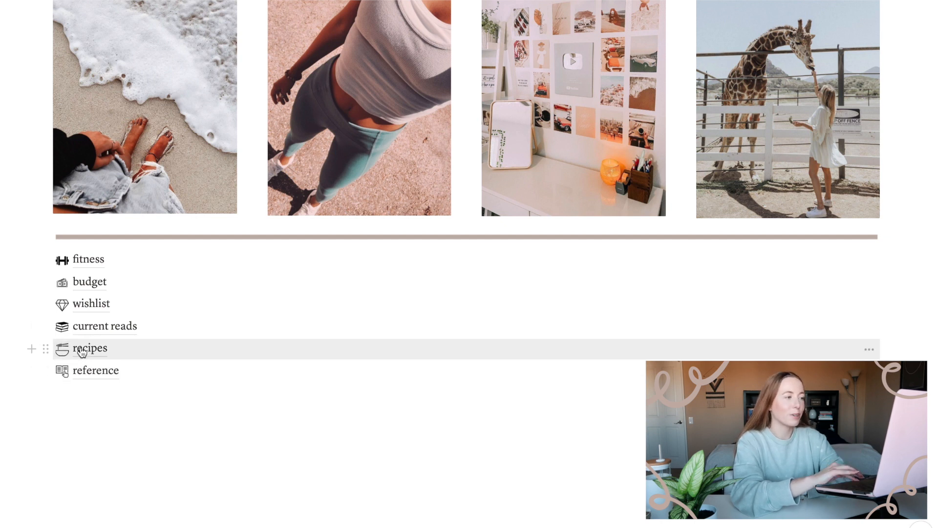
left_click(90, 348)
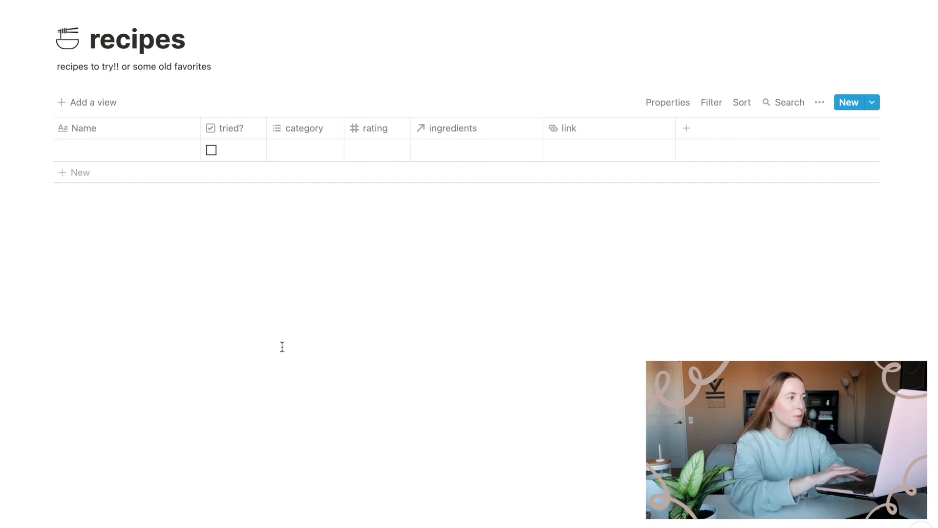
left_click(126, 151)
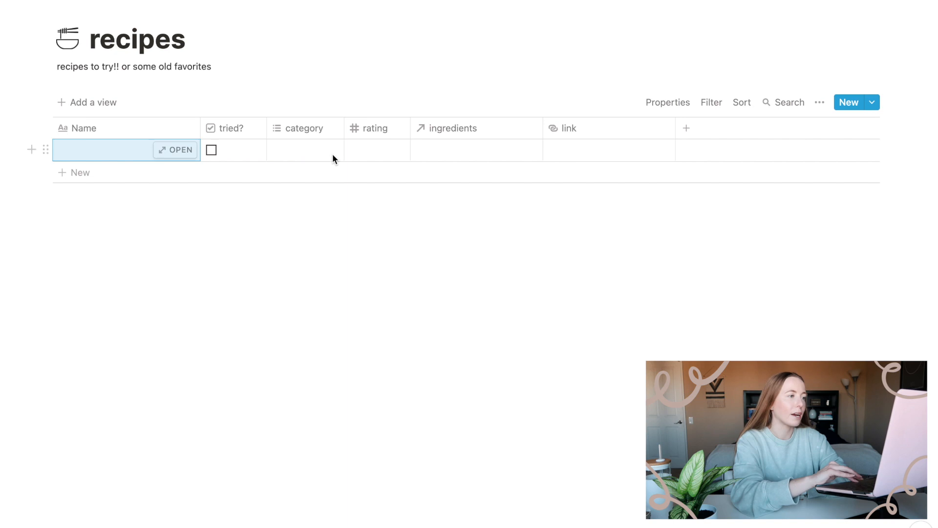
left_click(305, 150)
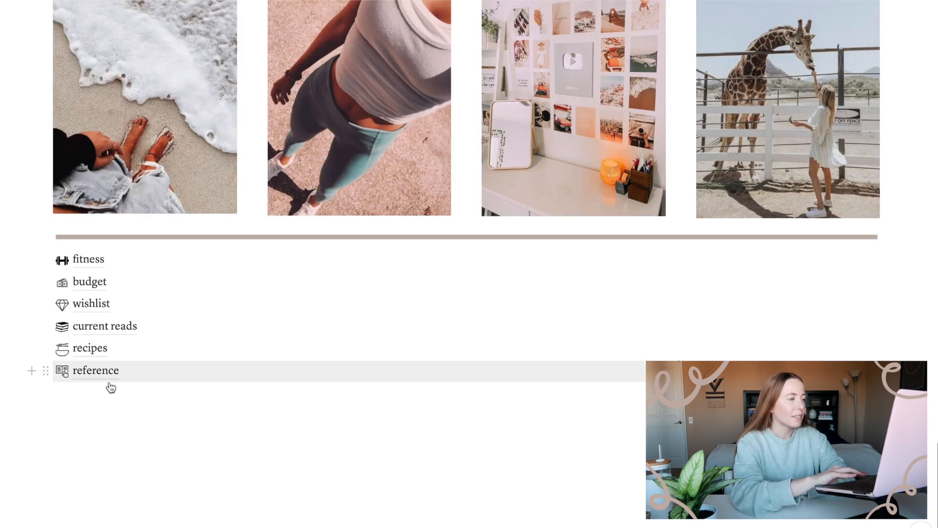
- Open the reference page from the homepage list as a type-grouped board
left_click(96, 370)
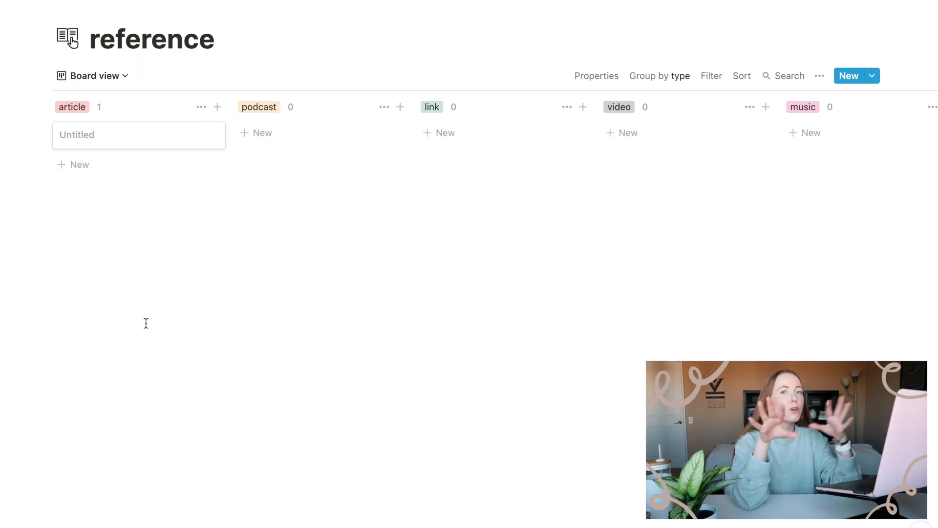
mouse_move(102, 345)
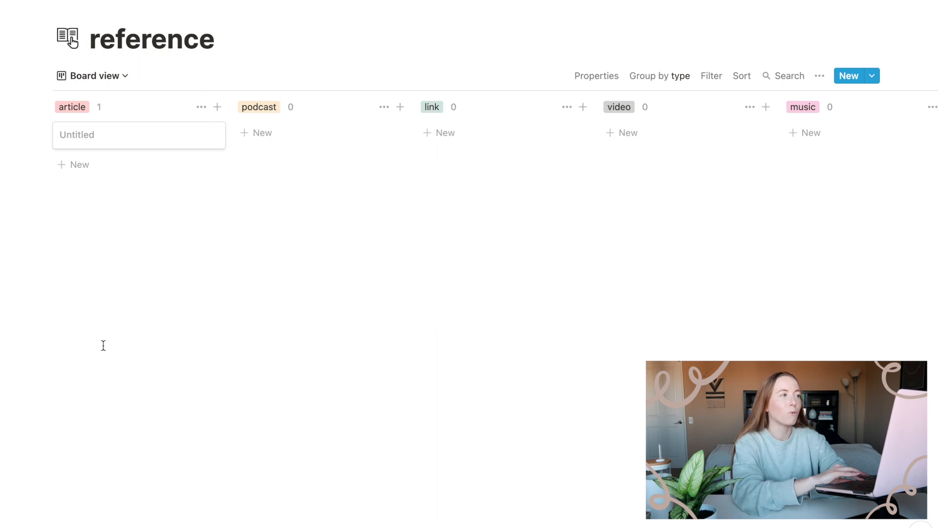